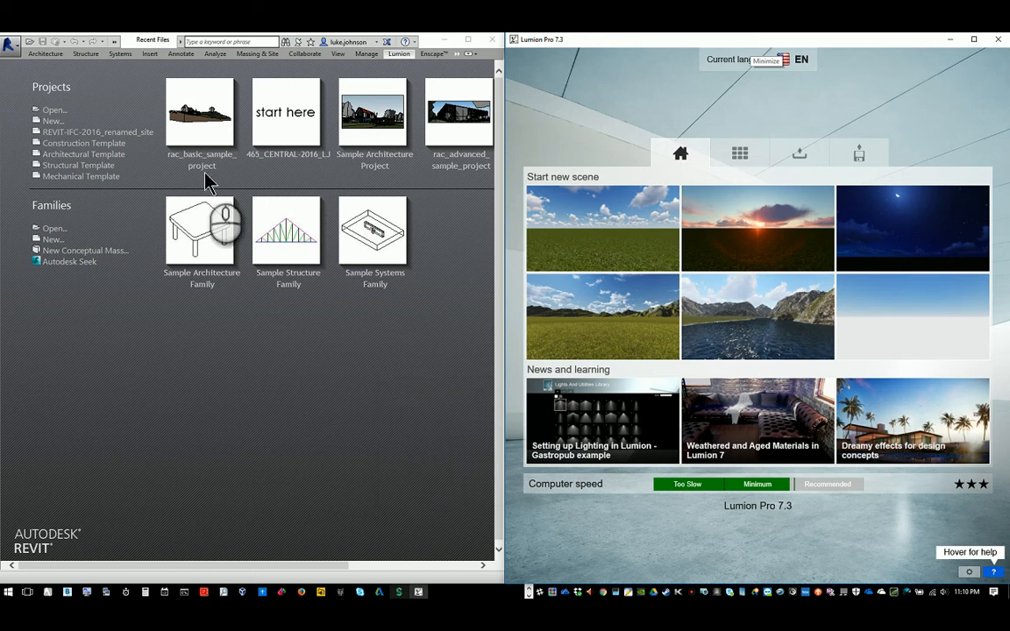
{"action": "mouse_move", "coordinate": [277, 430]}
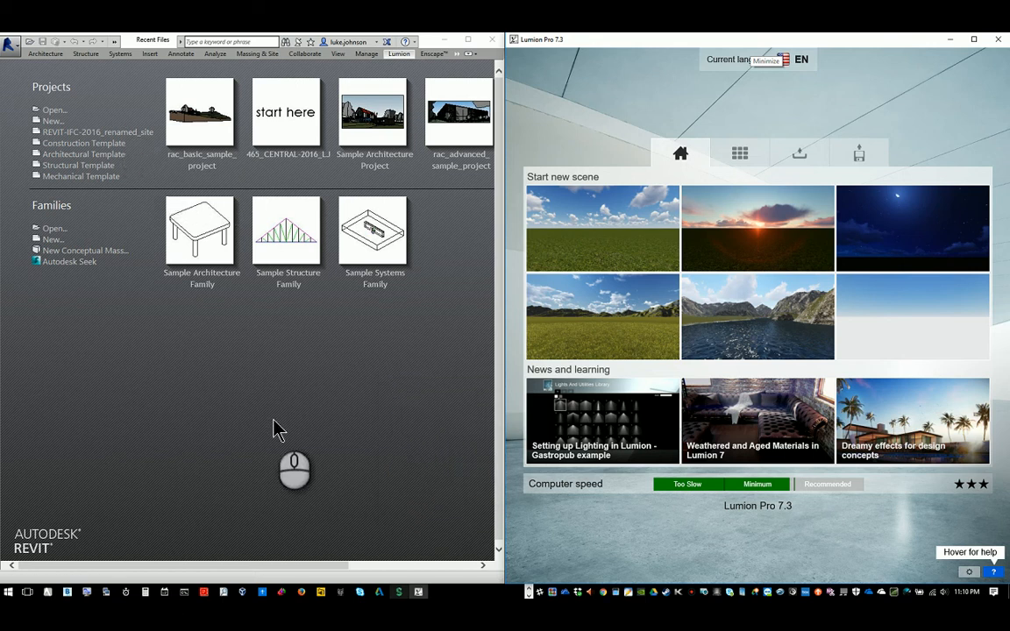
{"action": "mouse_move", "coordinate": [176, 197]}
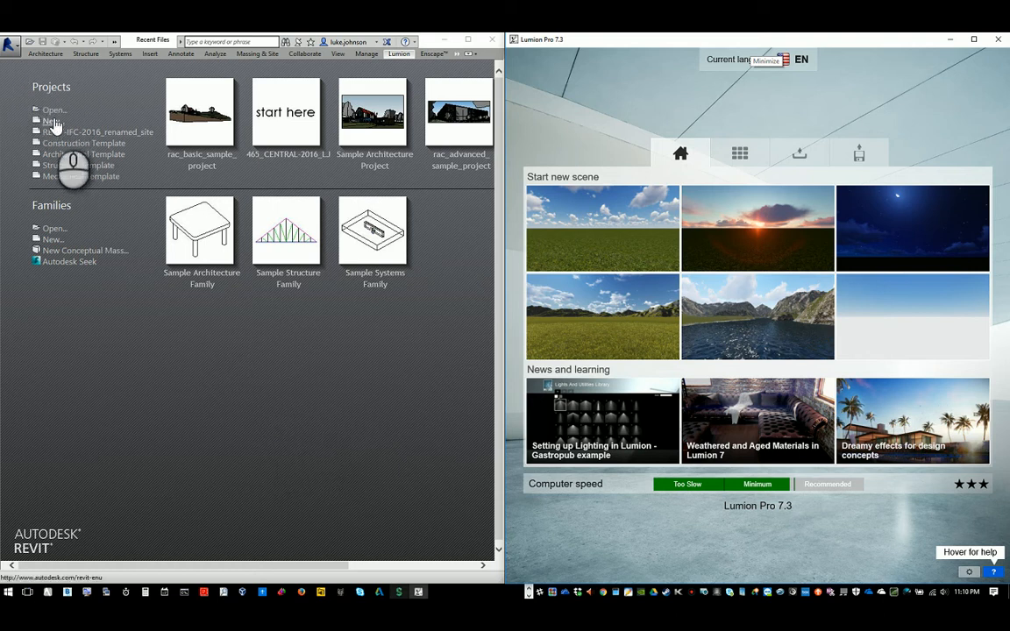
{"action": "mouse_move", "coordinate": [312, 491]}
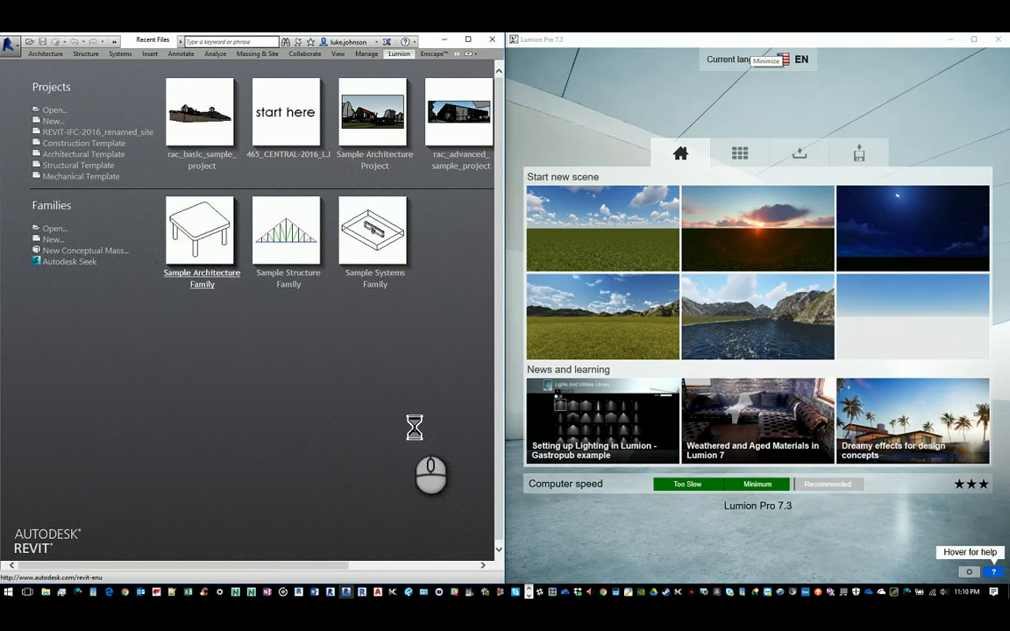
{"action": "mouse_move", "coordinate": [403, 491]}
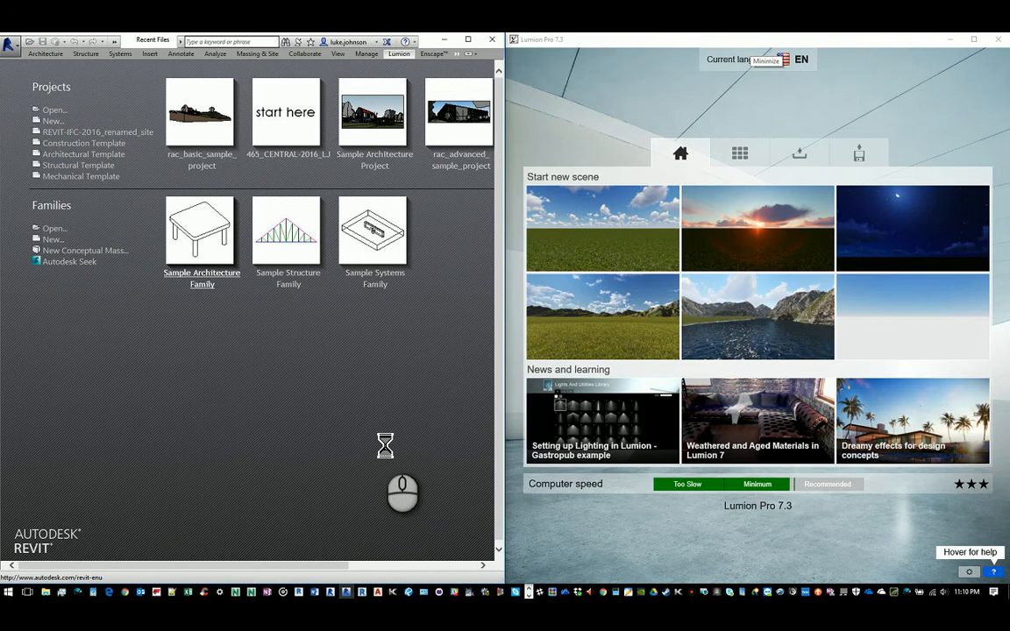
Step: Open rac_basic_sample_project.rvt and switch to the Lumion add-in commands
{"action": "left_click", "coordinate": [54, 108]}
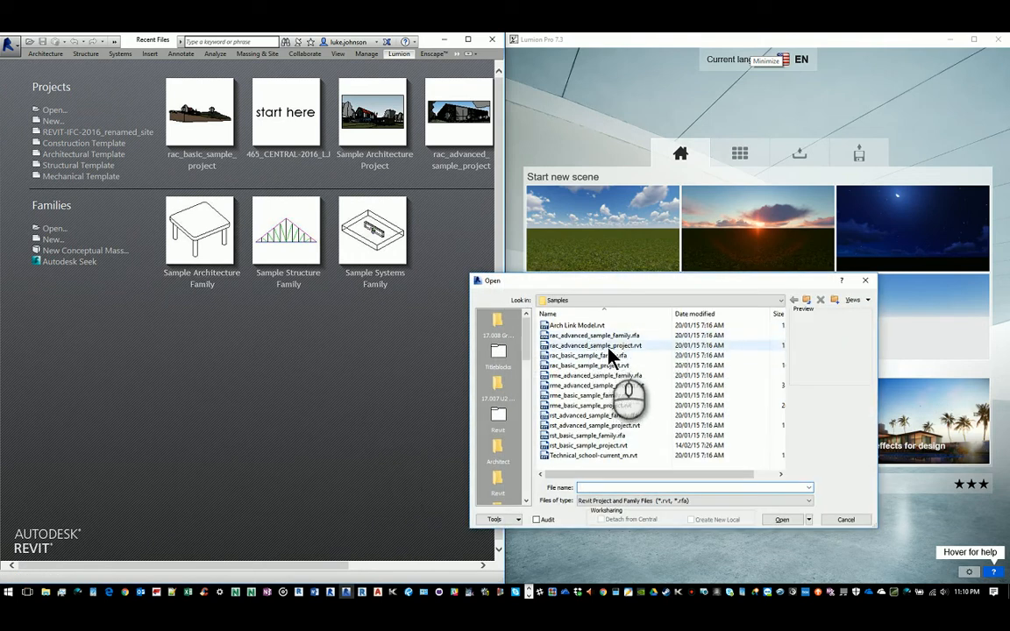
{"action": "left_click", "coordinate": [588, 364]}
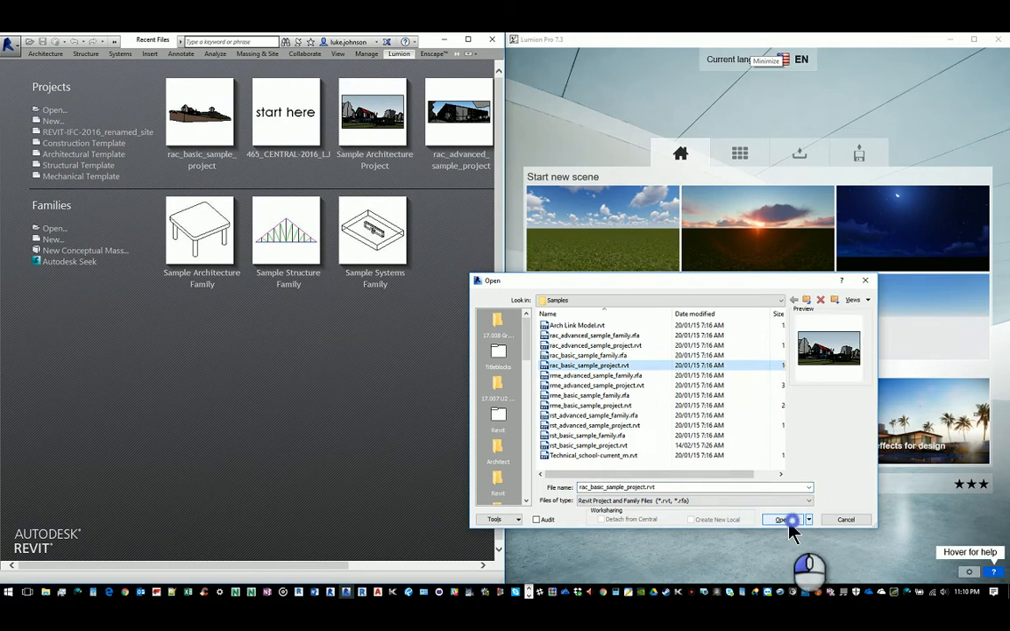
{"action": "left_click", "coordinate": [779, 519]}
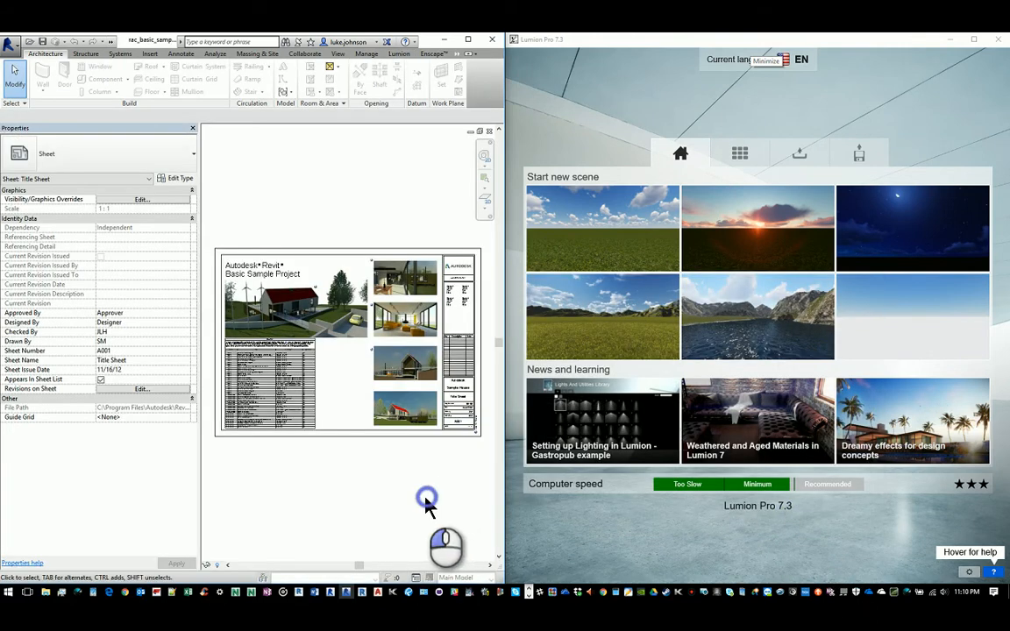
{"action": "left_click", "coordinate": [400, 53]}
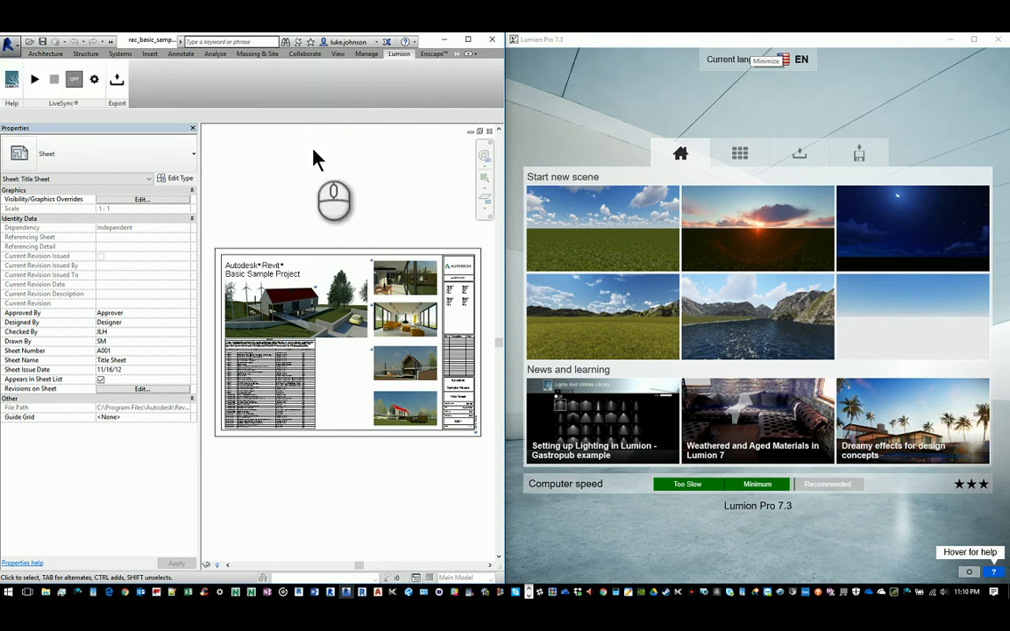
{"action": "mouse_move", "coordinate": [342, 169]}
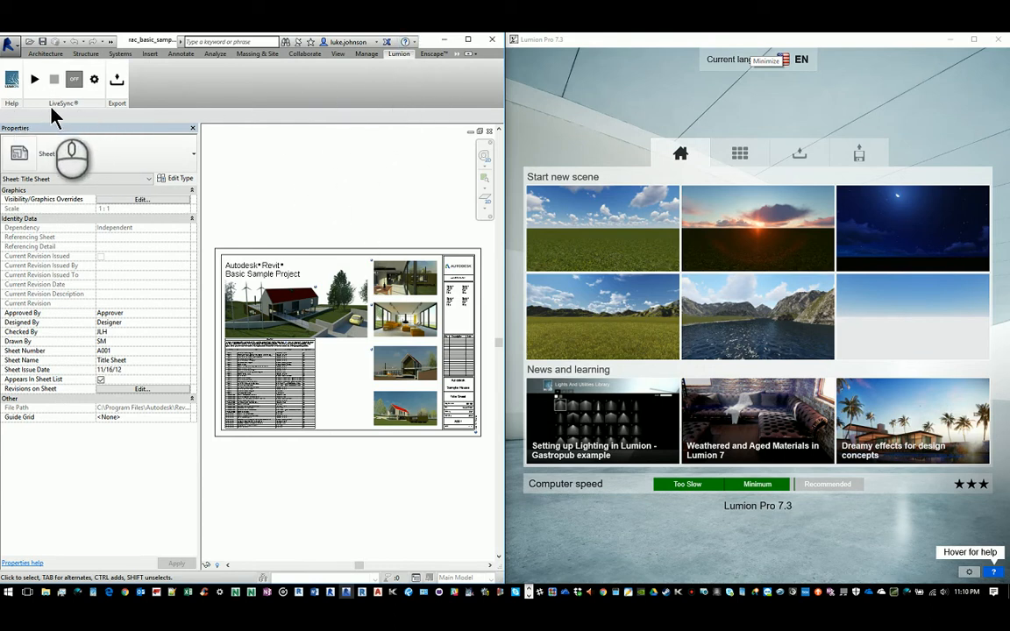
{"action": "mouse_move", "coordinate": [349, 230]}
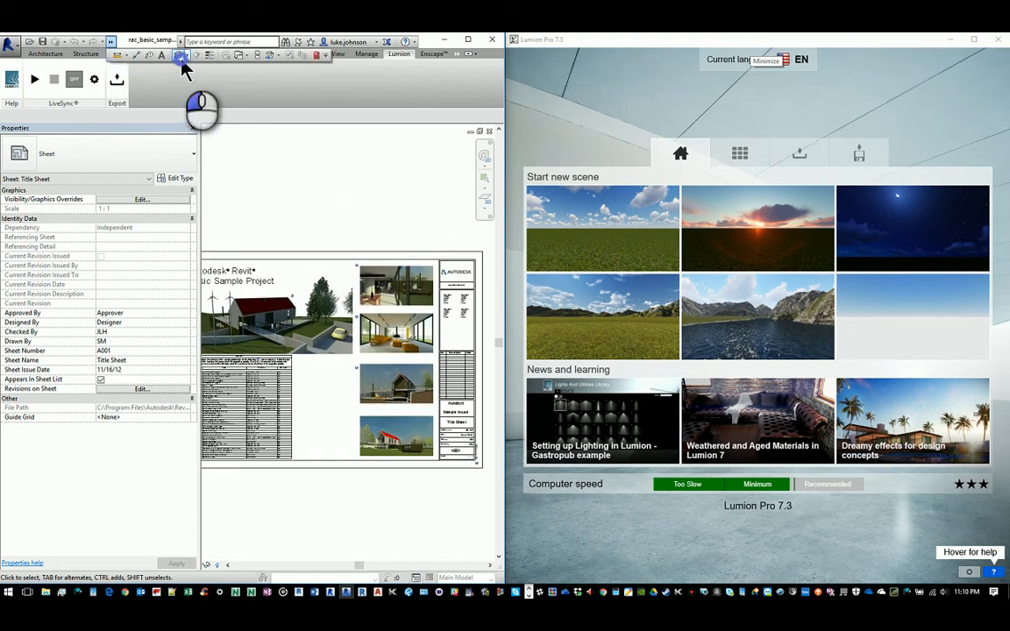
Step: Show the house in the Default 3D View and orbit closer to it
{"action": "left_click", "coordinate": [180, 54]}
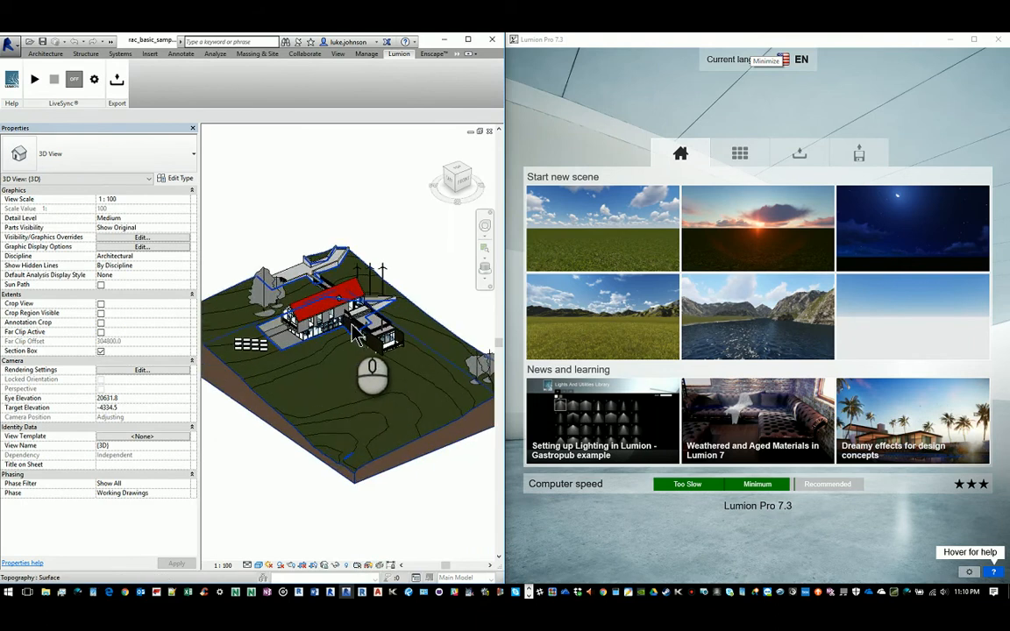
{"action": "left_click_drag", "start_coordinate": [354, 337], "coordinate": [382, 377]}
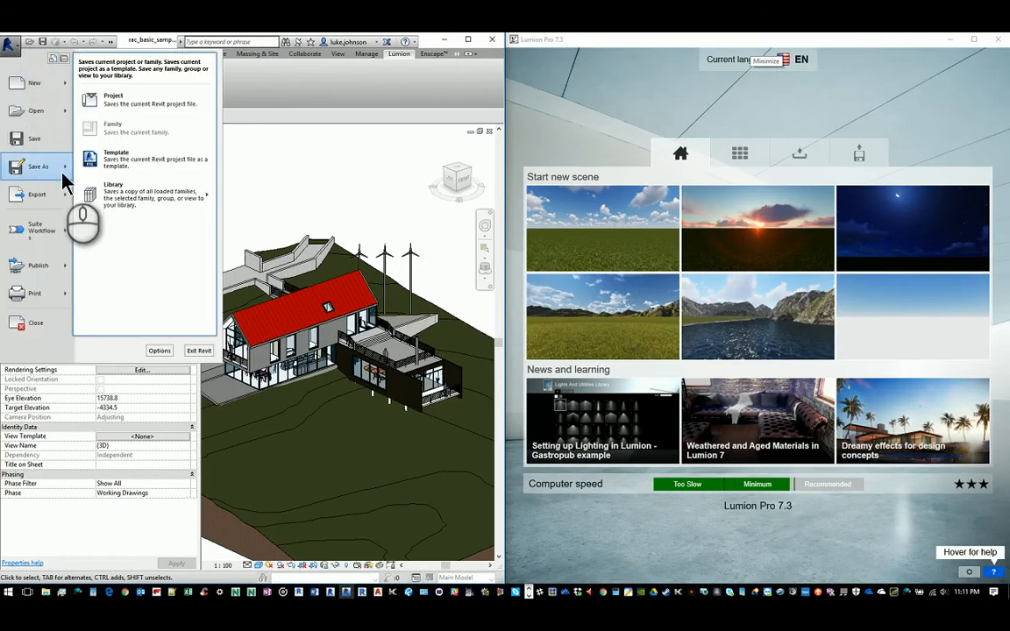
Step: Save the project as a new file inside the LUMION folder
{"action": "left_click", "coordinate": [277, 103]}
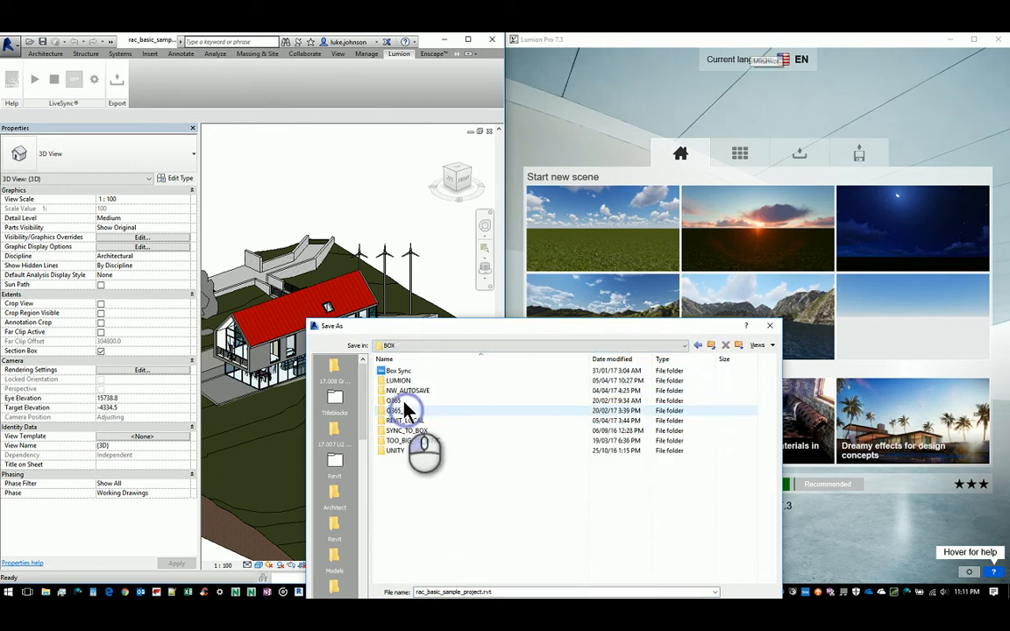
{"action": "double_click", "coordinate": [398, 379]}
{"action": "type", "text": "livesync_demo"}
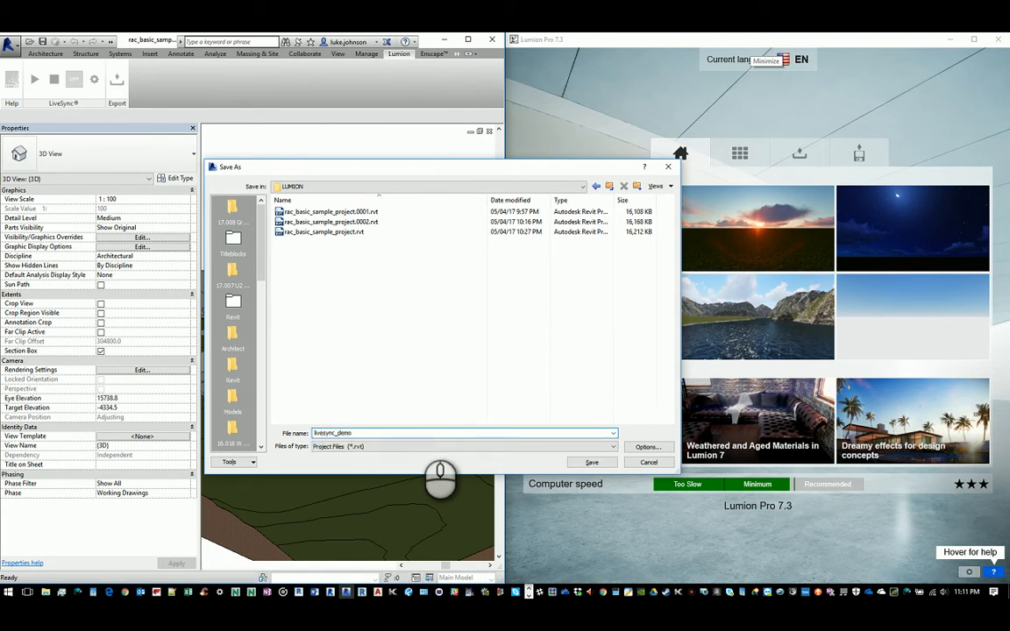
{"action": "left_click", "coordinate": [593, 463]}
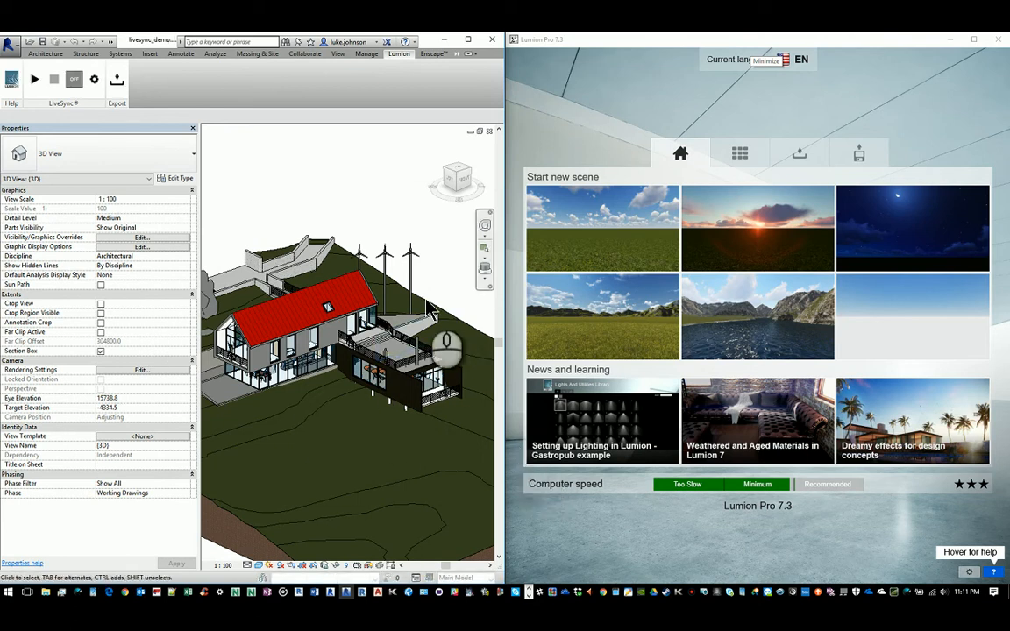
{"action": "mouse_move", "coordinate": [109, 137]}
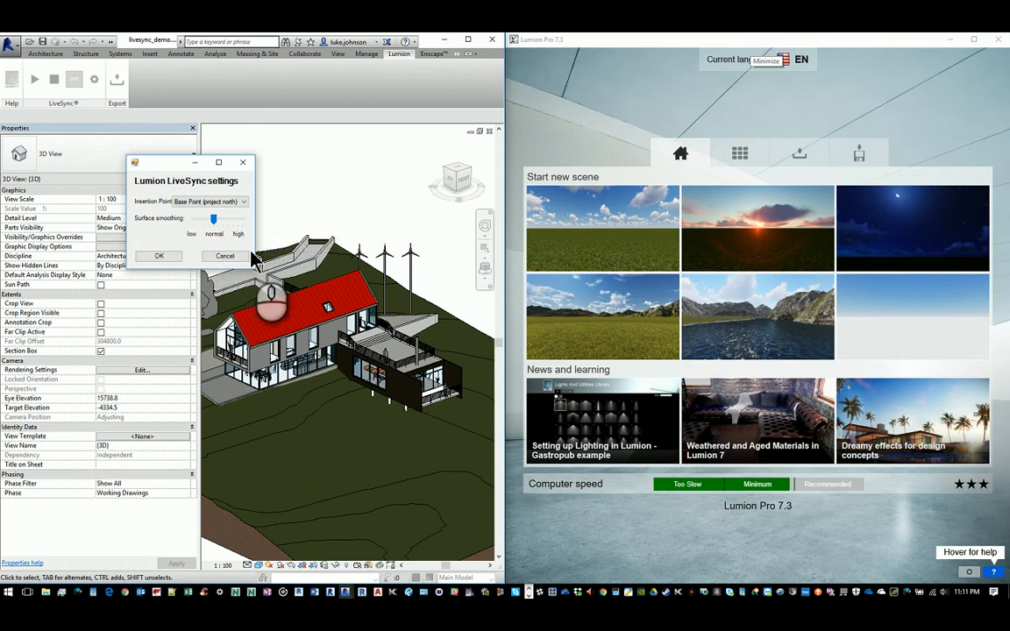
Step: Choose the Insertion Point option in the Lumion LiveSync settings
{"action": "left_click", "coordinate": [243, 202]}
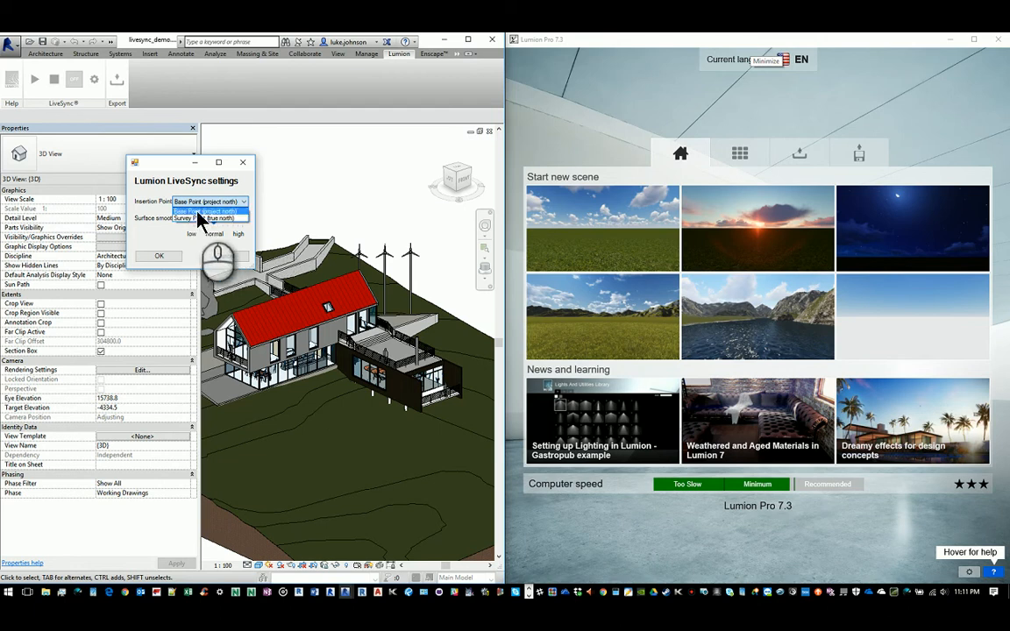
{"action": "left_click", "coordinate": [157, 257]}
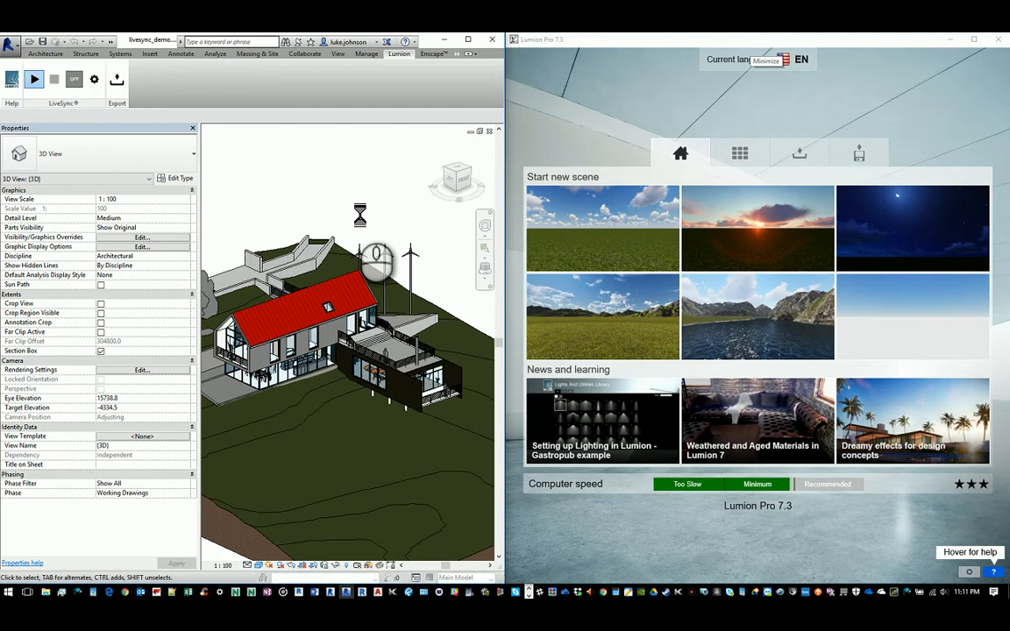
Step: Start LiveSync from Revit and begin a new landscape scene in Lumion
{"action": "left_click", "coordinate": [36, 79]}
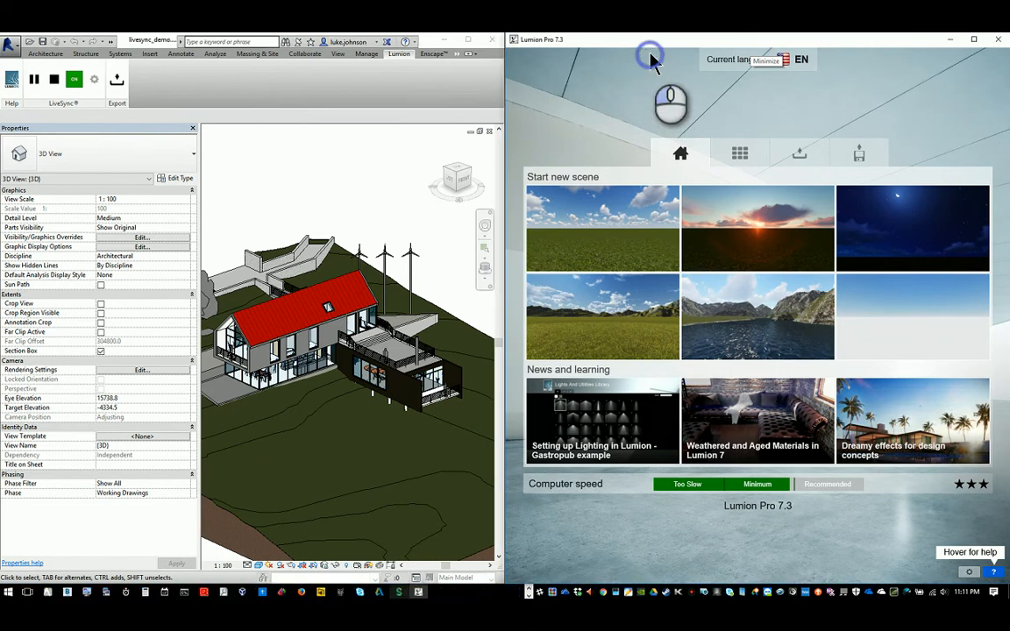
{"action": "mouse_move", "coordinate": [916, 202]}
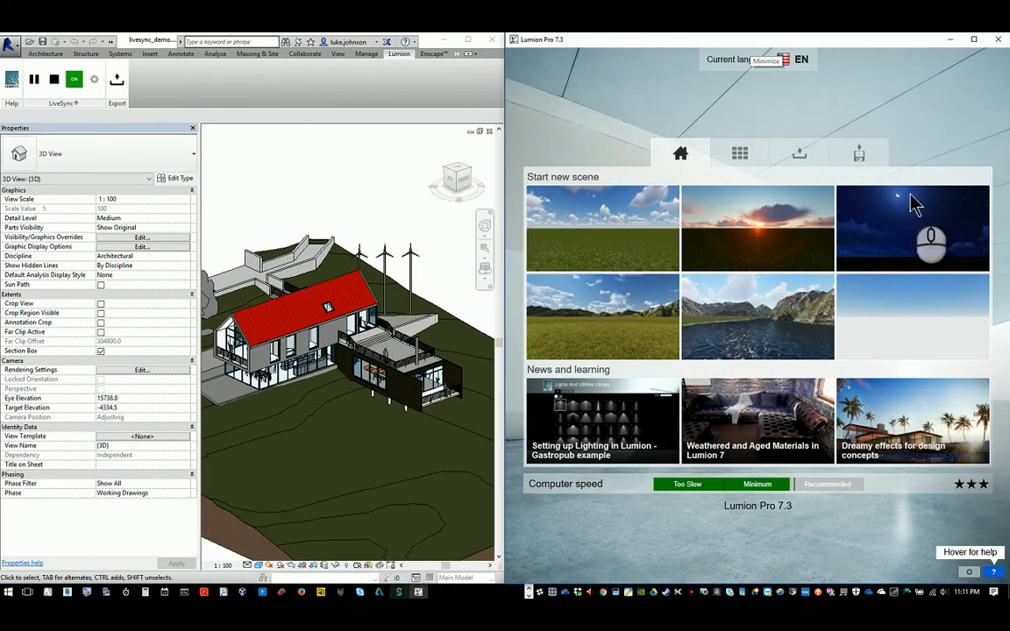
{"action": "left_click", "coordinate": [604, 228]}
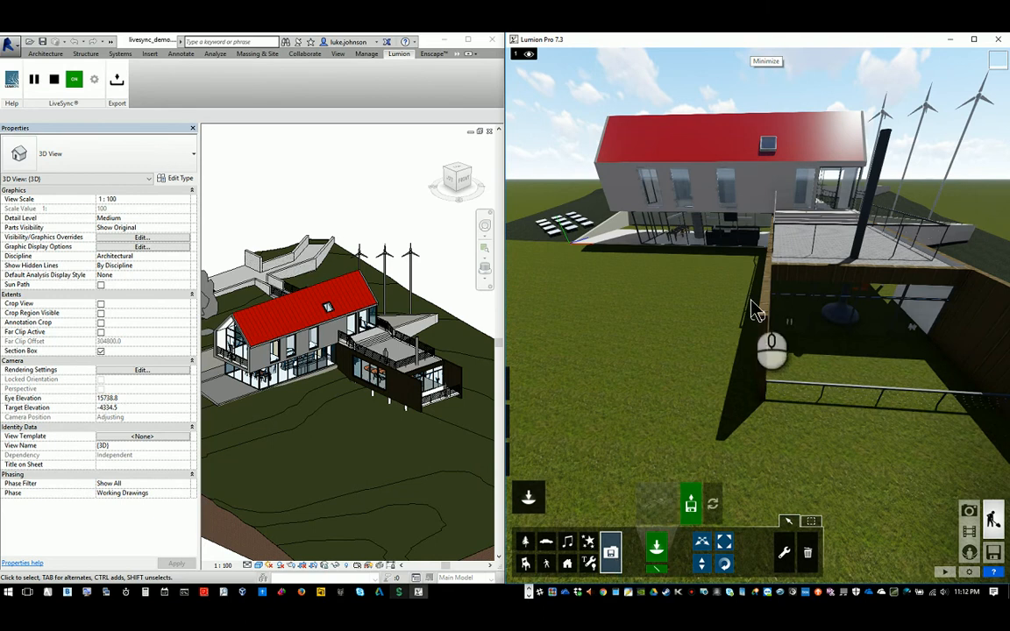
Step: Fly the Lumion camera toward the synced house on the lawn
{"action": "left_click_drag", "start_coordinate": [754, 307], "coordinate": [614, 259]}
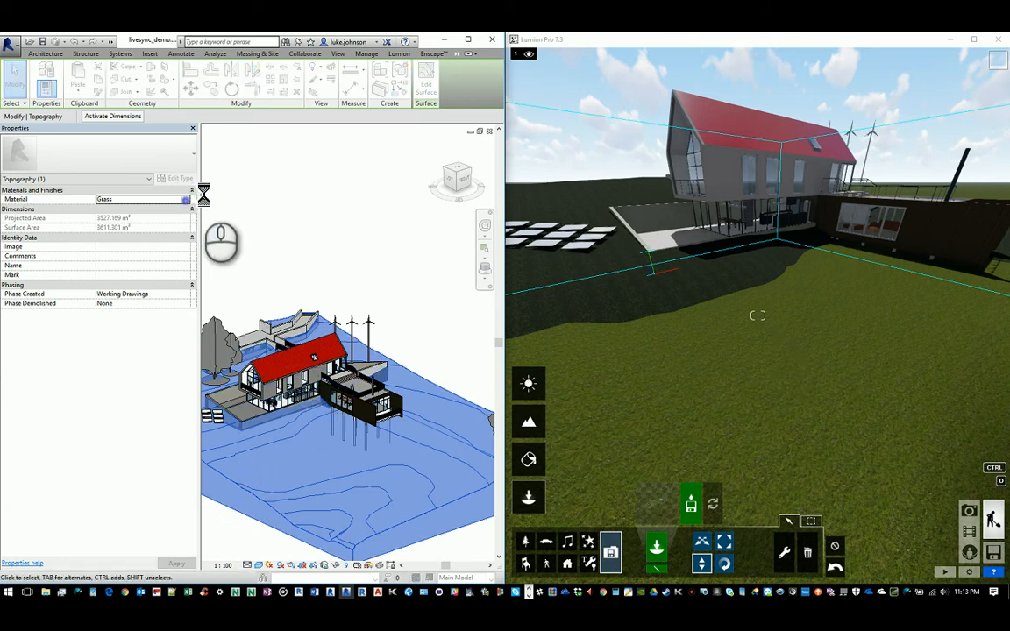
Step: Assign the Grass appearance asset to the topography's Grass material and confirm
{"action": "left_click", "coordinate": [188, 200]}
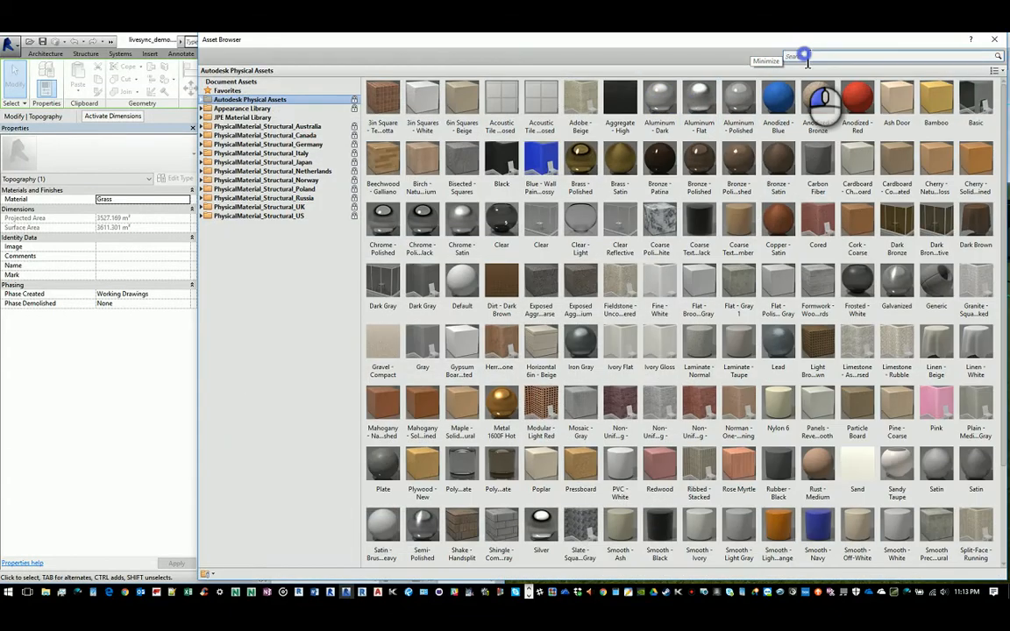
{"action": "type", "text": "grass"}
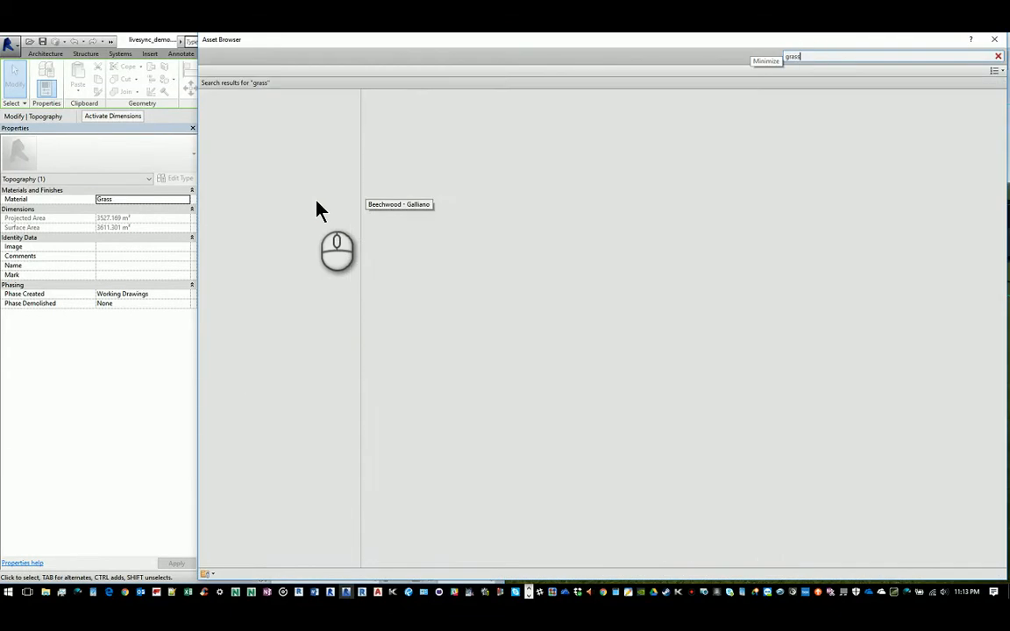
{"action": "left_click", "coordinate": [237, 112]}
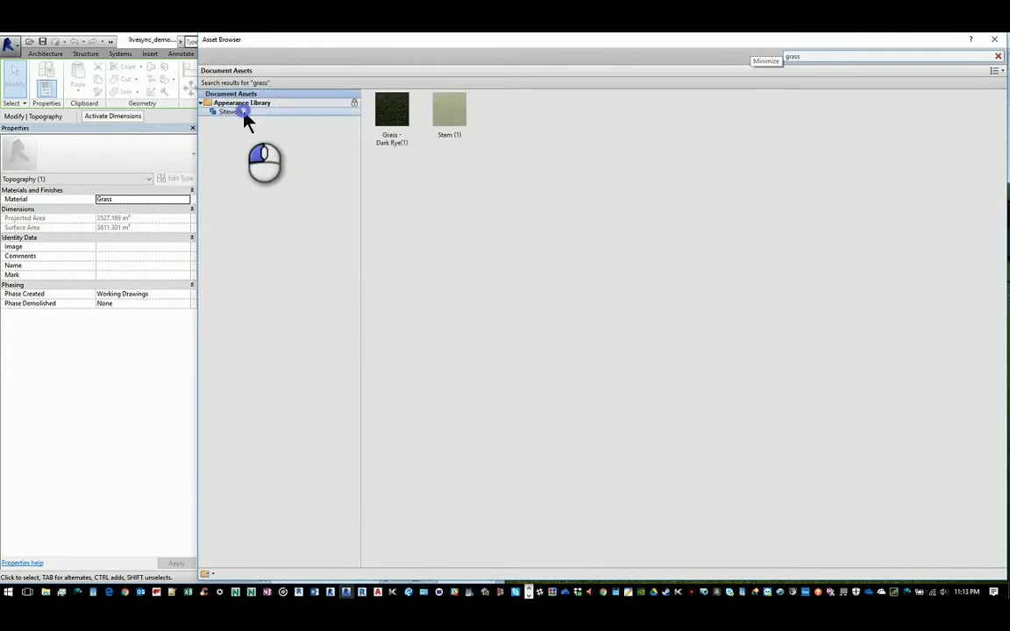
{"action": "left_click", "coordinate": [231, 112]}
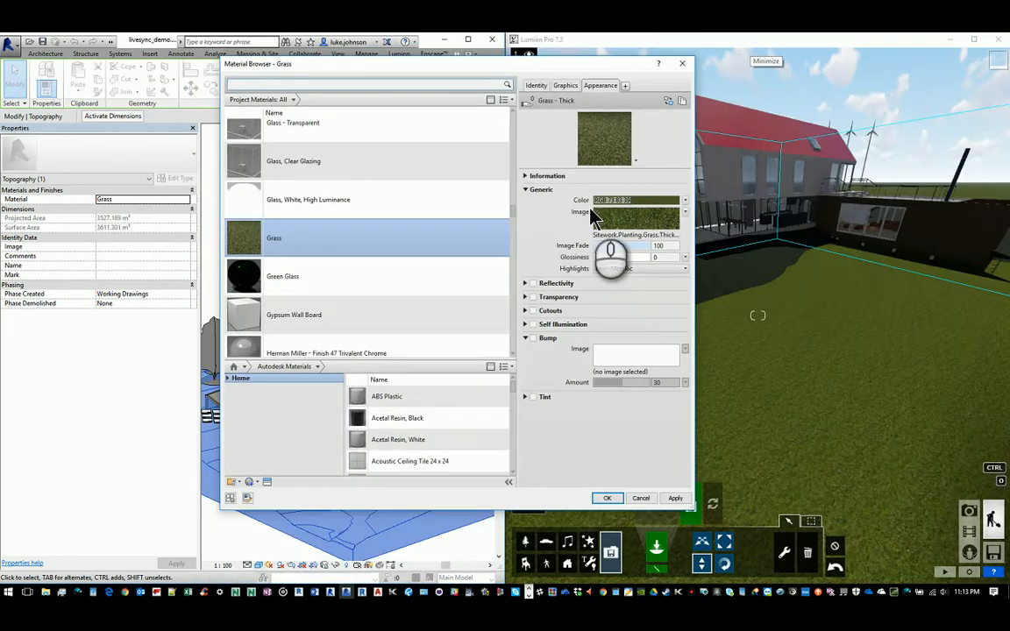
{"action": "left_click", "coordinate": [565, 85]}
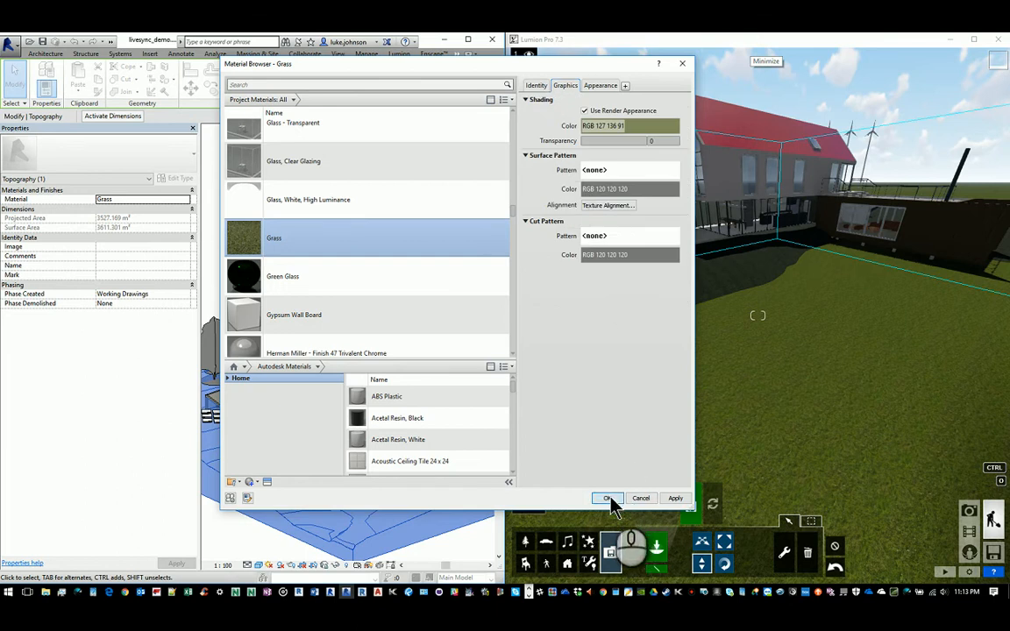
{"action": "left_click", "coordinate": [607, 498]}
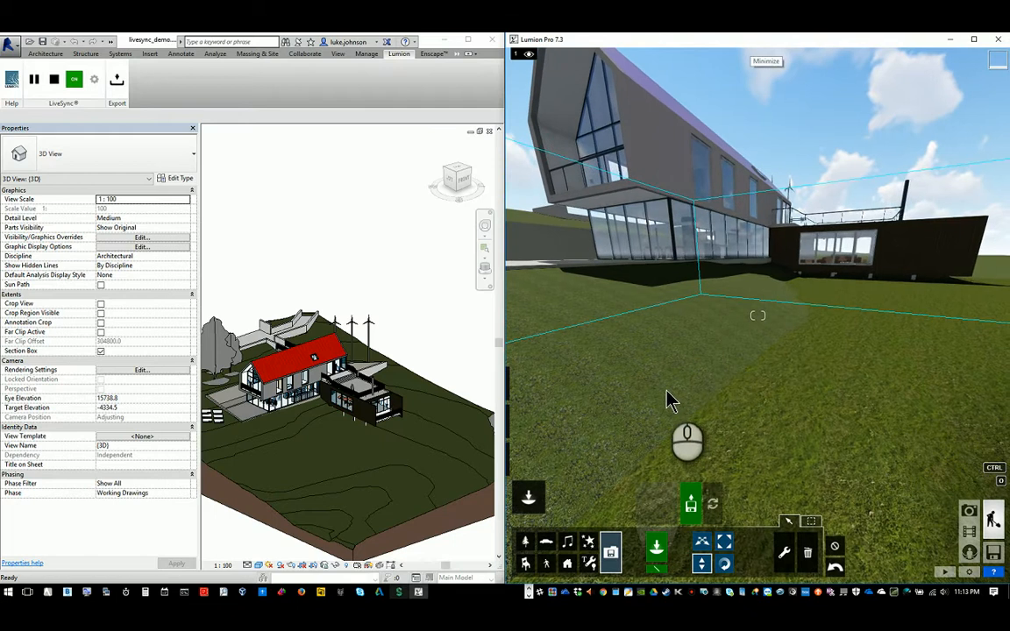
{"action": "mouse_move", "coordinate": [561, 421]}
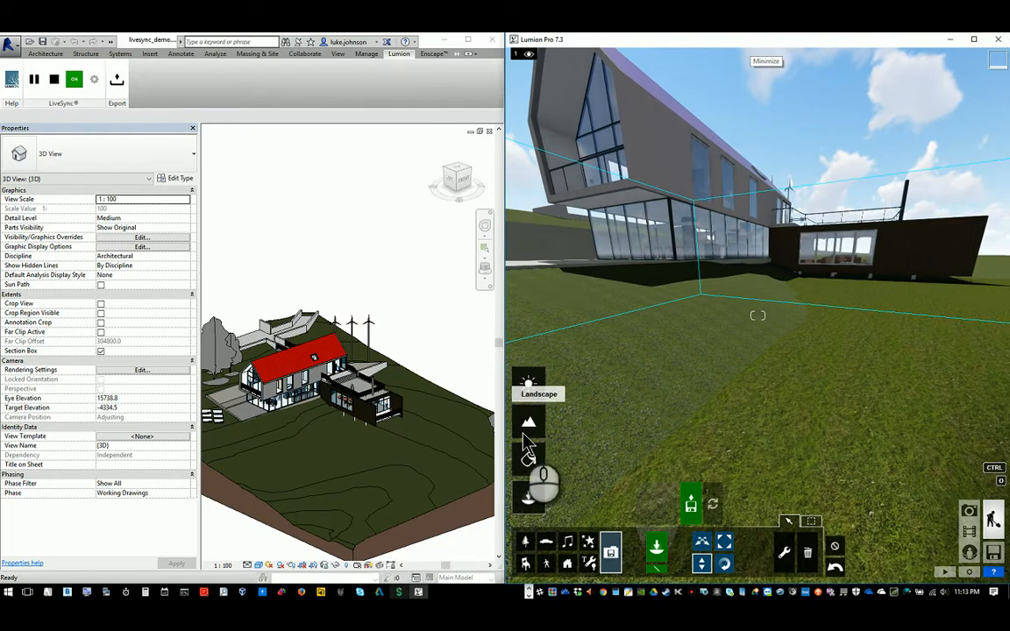
Step: Switch Lumion to landscape editing to turn on ground grass
{"action": "left_click", "coordinate": [530, 421]}
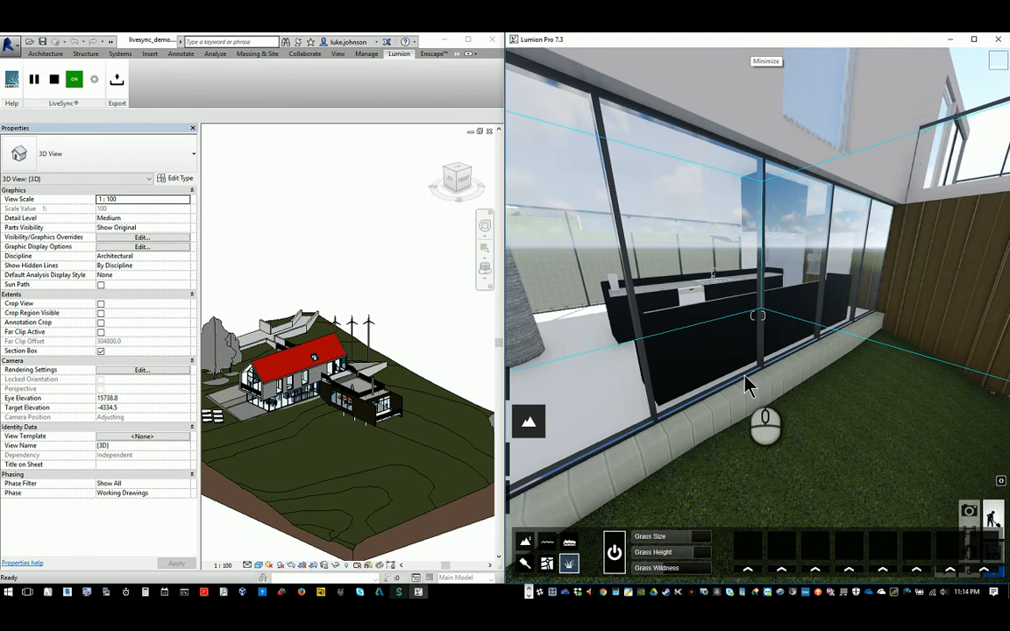
{"action": "mouse_move", "coordinate": [628, 453]}
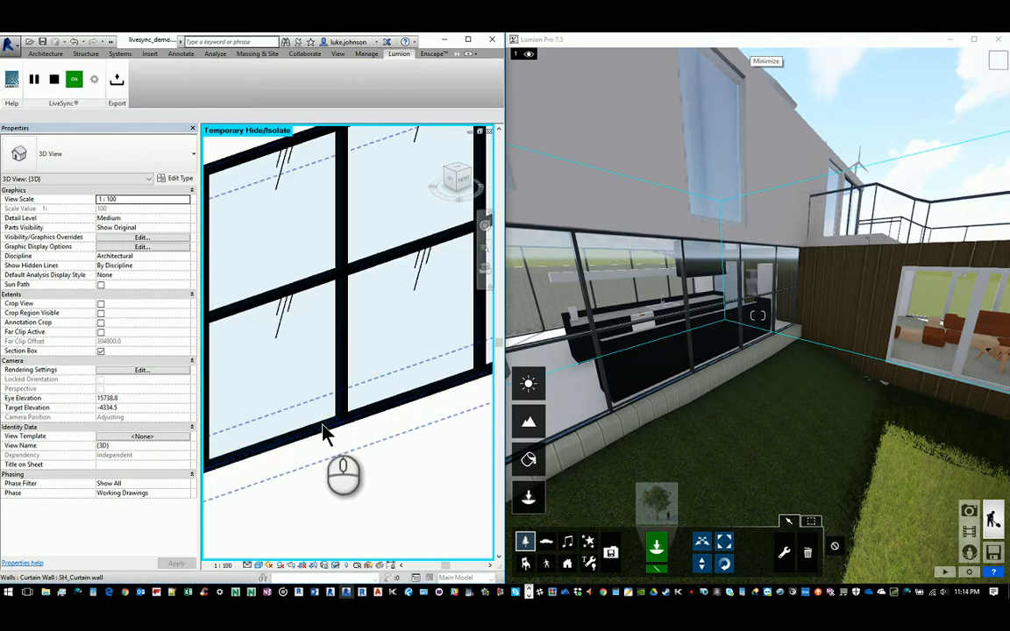
Step: Duplicate the selected splashback panel type as Glazed 2 and open its material
{"action": "left_click", "coordinate": [281, 342]}
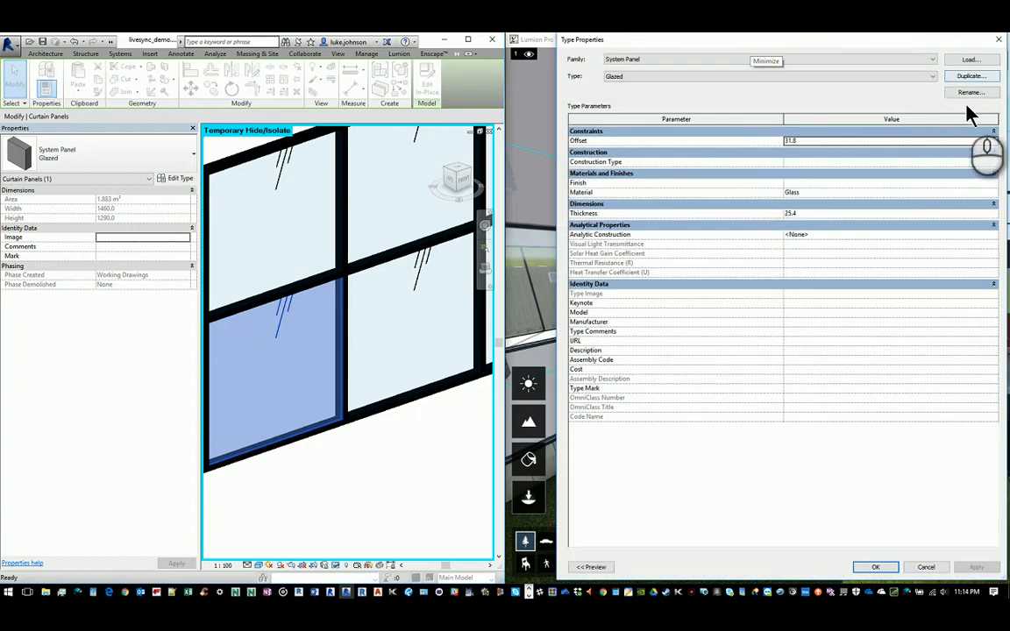
{"action": "left_click", "coordinate": [972, 91]}
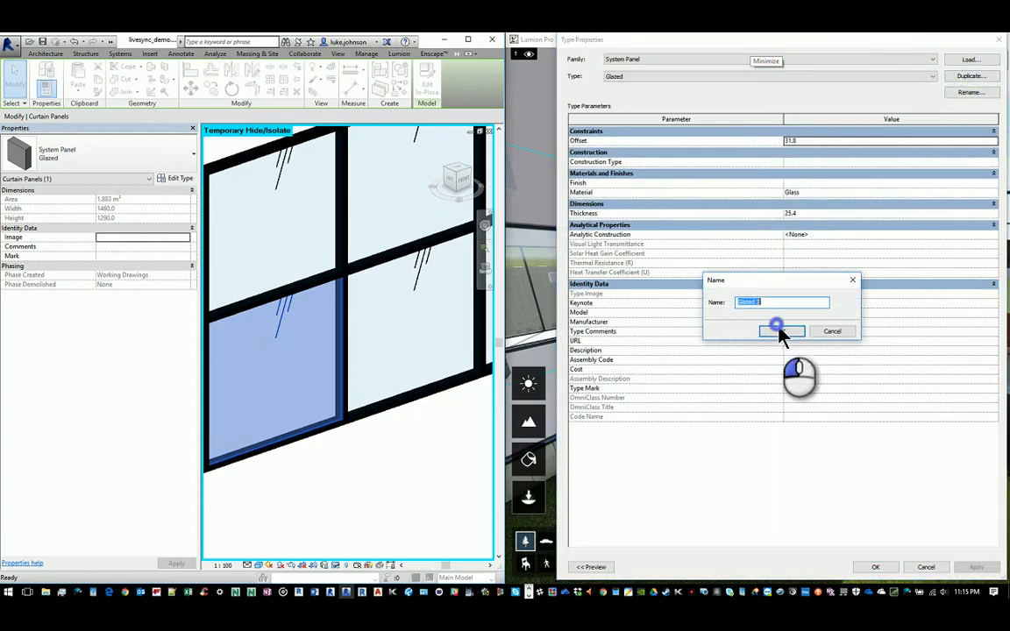
{"action": "left_click", "coordinate": [776, 331]}
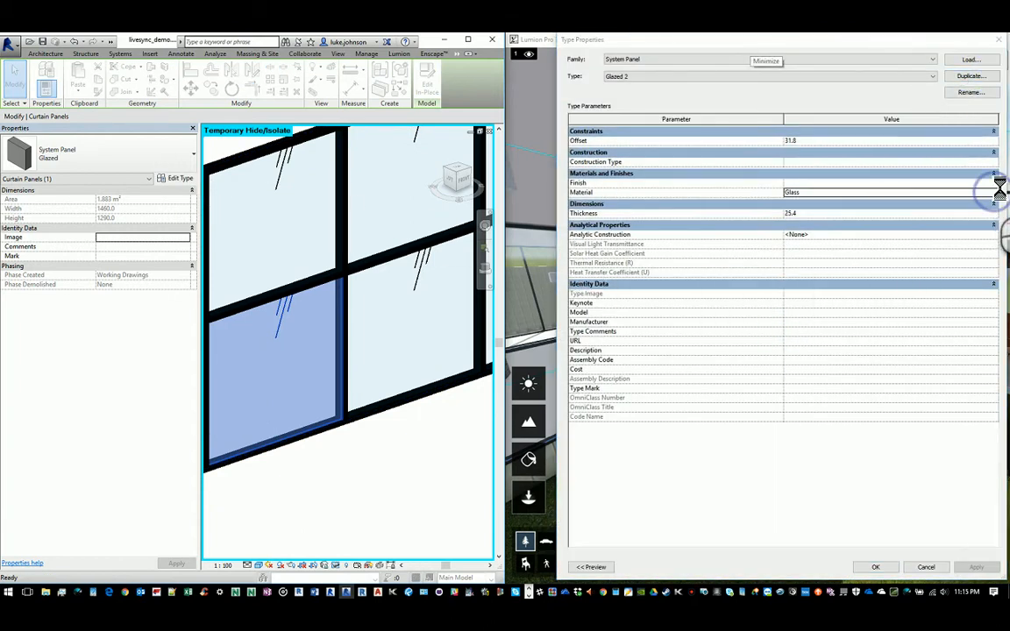
{"action": "left_click", "coordinate": [997, 191]}
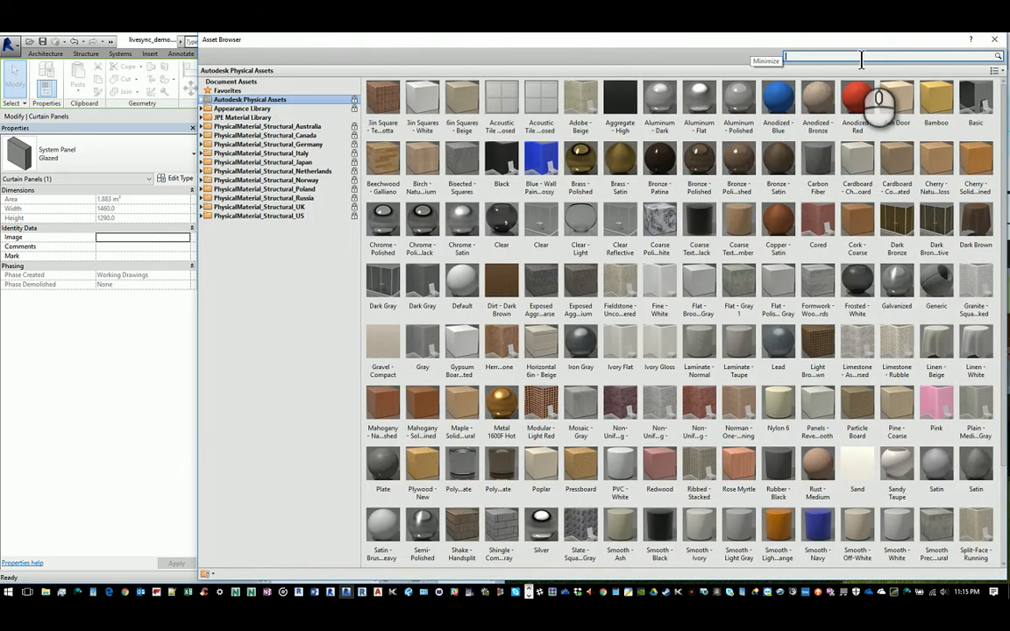
Step: Search 'bronzed' glazing for the Glazed 2 material and view its appearance settings
{"action": "type", "text": "bronzed"}
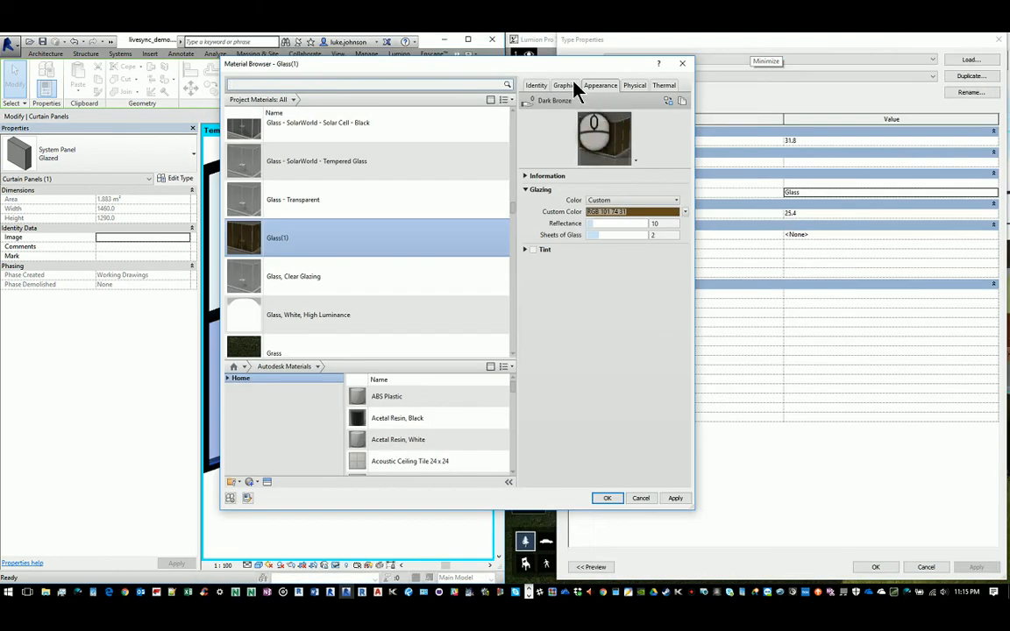
{"action": "left_click", "coordinate": [565, 85]}
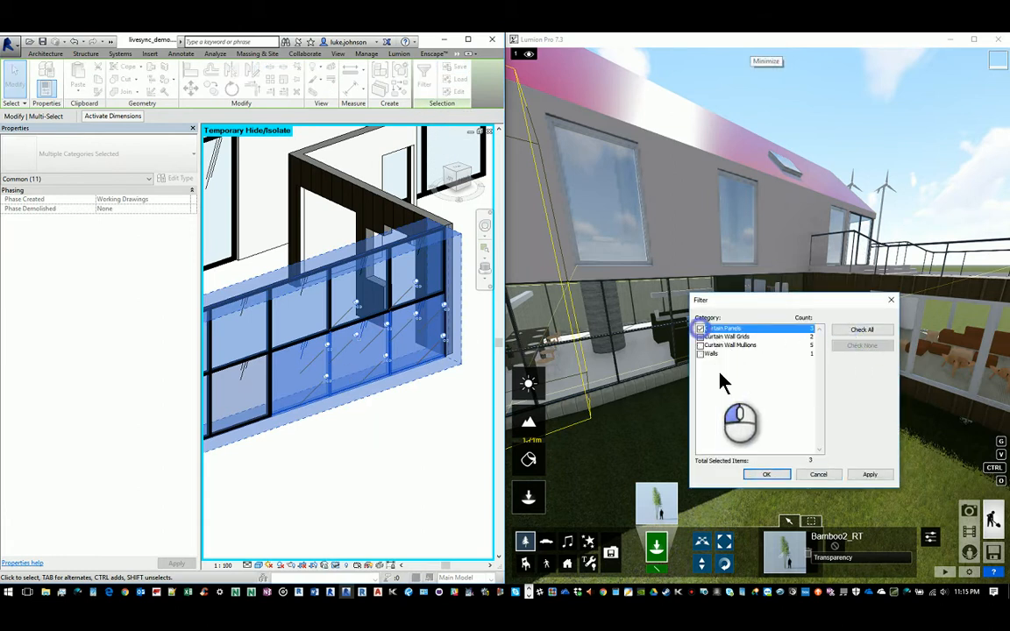
Step: Filter to Curtain Panels and Tab-select a lower splashback panel to verify its Glazed 2 type
{"action": "left_click", "coordinate": [765, 474]}
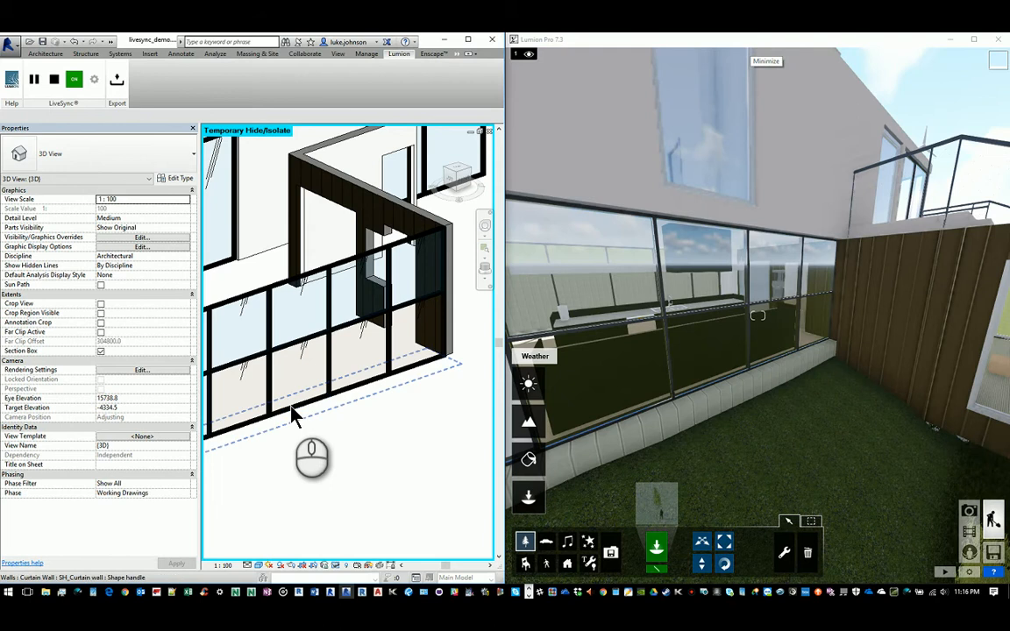
{"action": "left_click", "coordinate": [295, 369]}
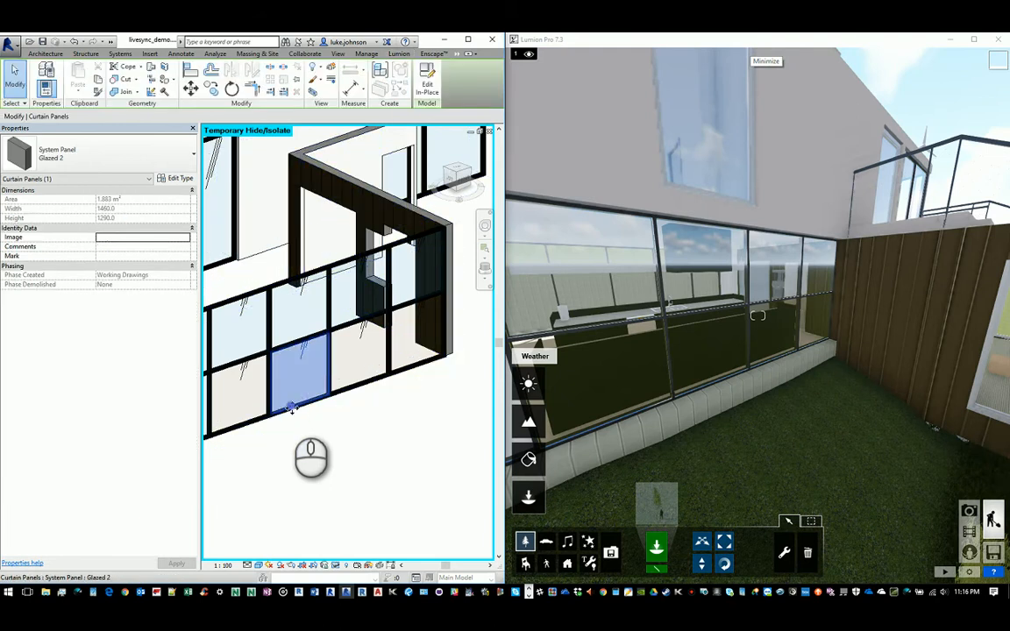
{"action": "left_click", "coordinate": [179, 179]}
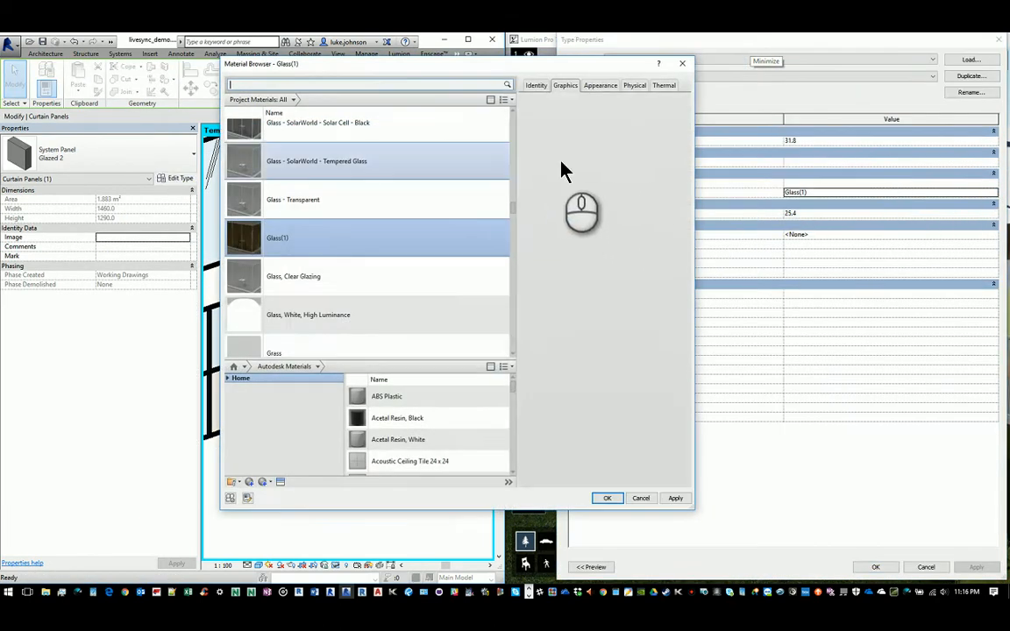
Step: Give the Glazed 2 glass a custom brown glazing tint in Appearance and apply it
{"action": "left_click", "coordinate": [600, 84]}
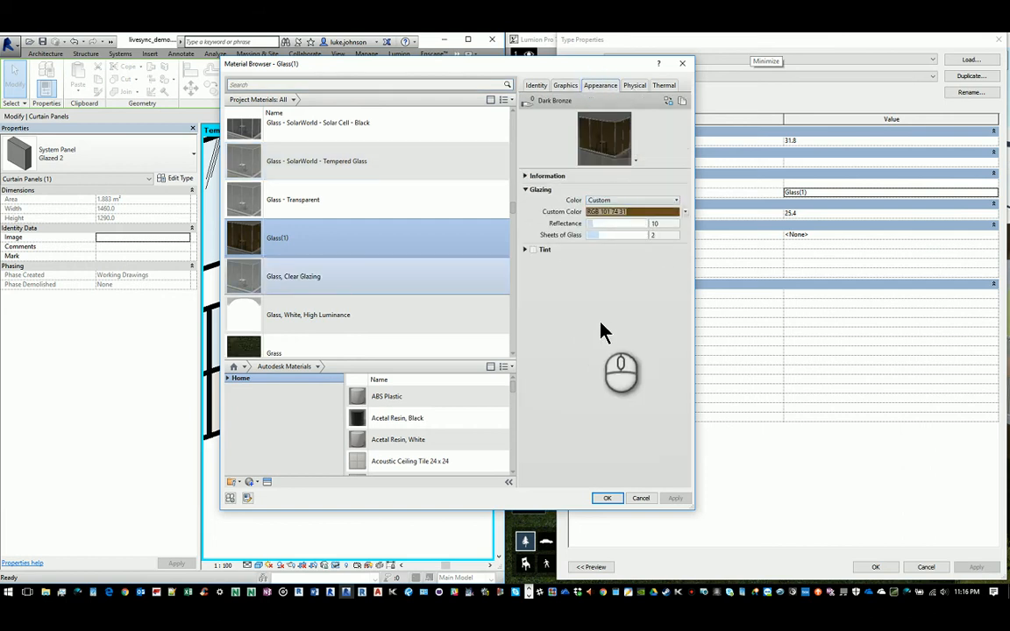
{"action": "left_click", "coordinate": [631, 210]}
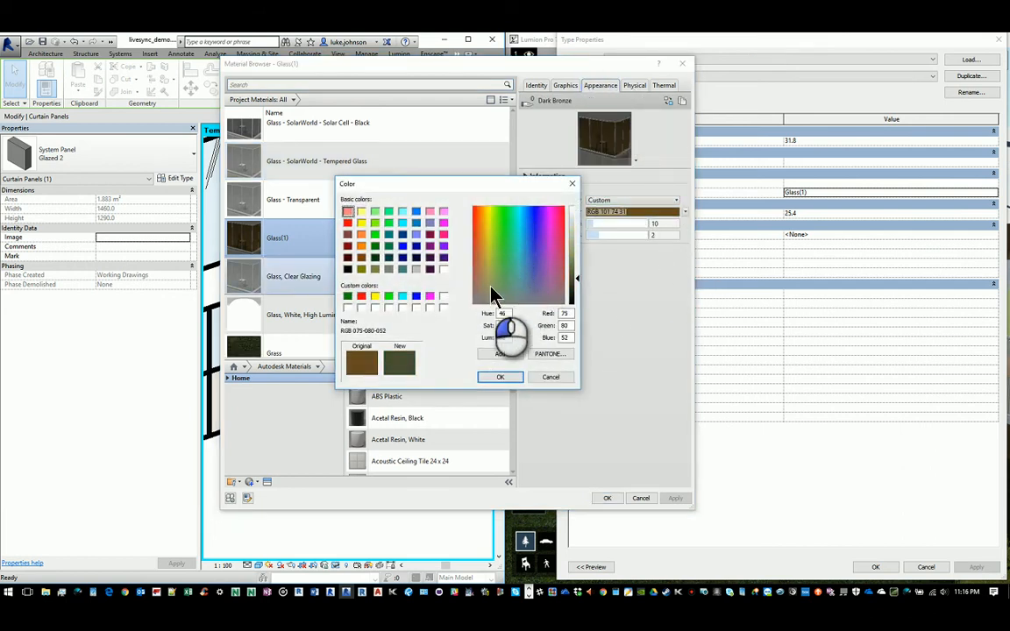
{"action": "left_click", "coordinate": [499, 377]}
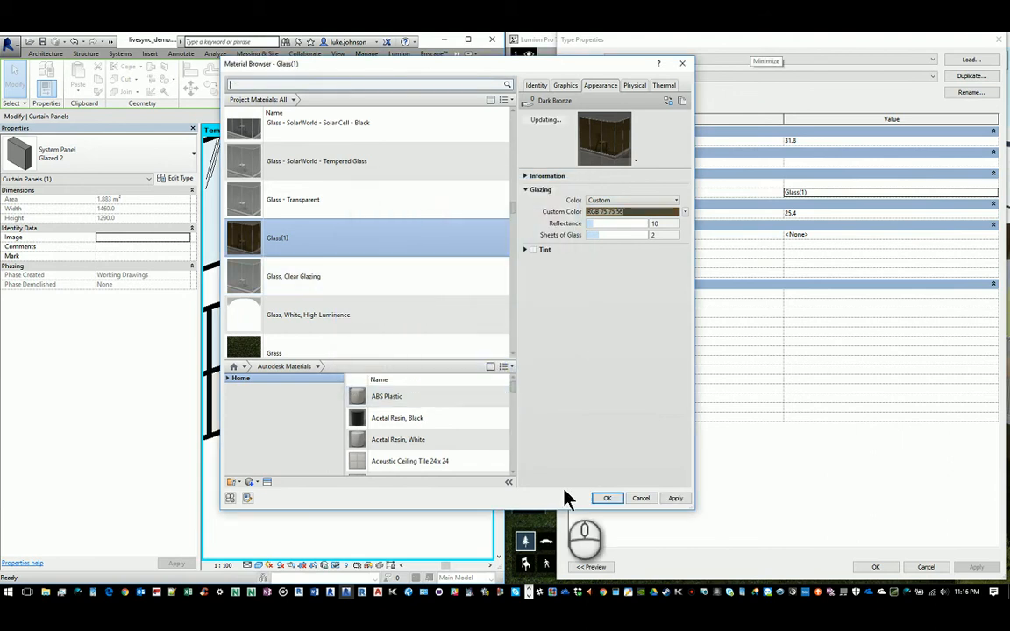
{"action": "left_click", "coordinate": [607, 499]}
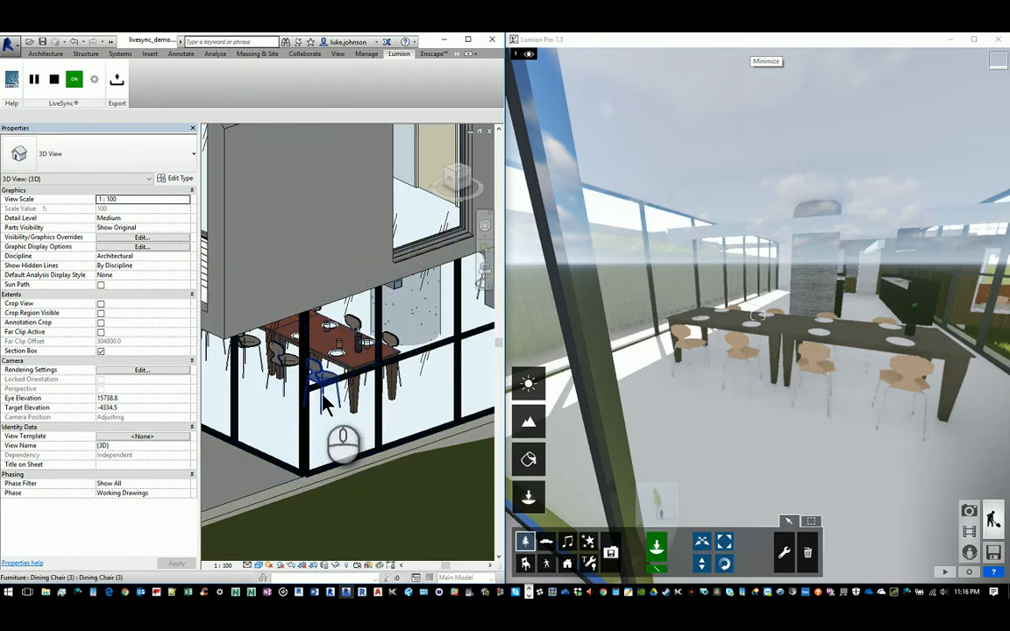
Step: Select a dining chair and drag it to a new spot at the table
{"action": "left_click", "coordinate": [319, 372]}
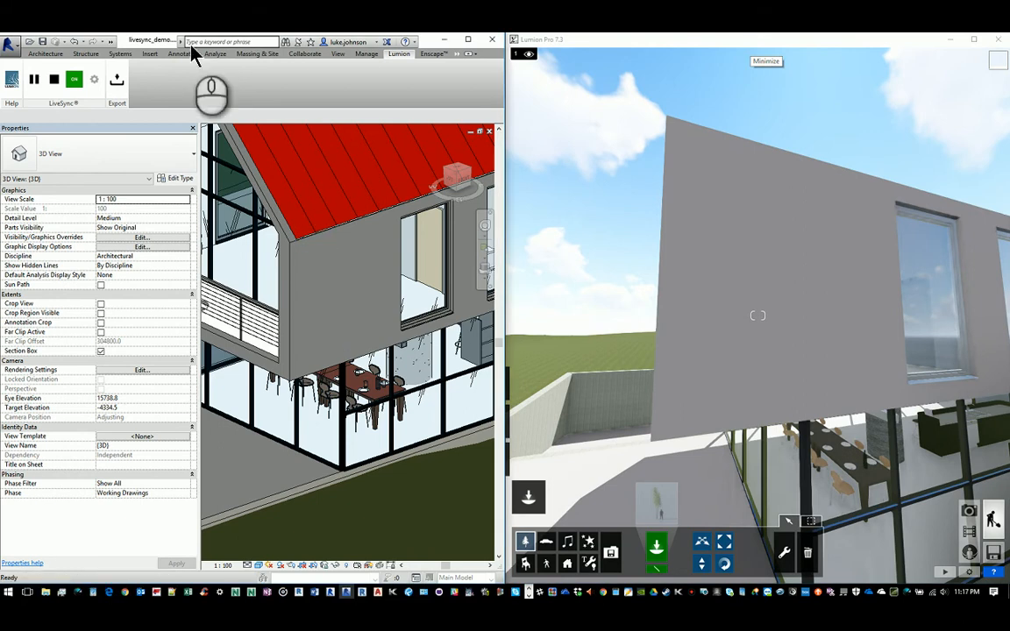
Step: Paint the grey upper wall face with the timber cladding material found by searching 'timber'
{"action": "left_click", "coordinate": [456, 54]}
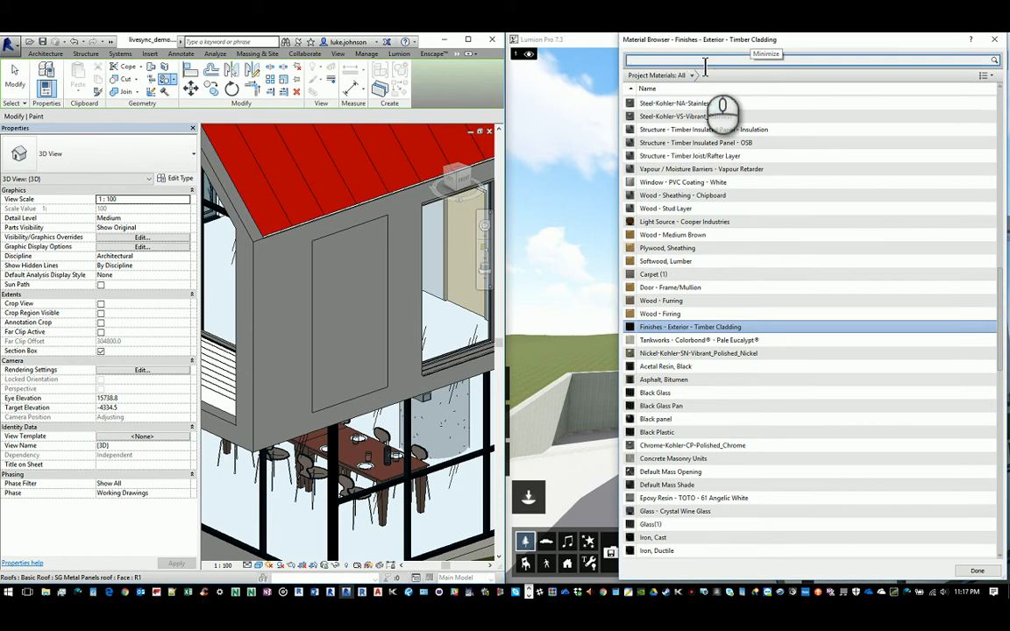
{"action": "type", "text": "timber"}
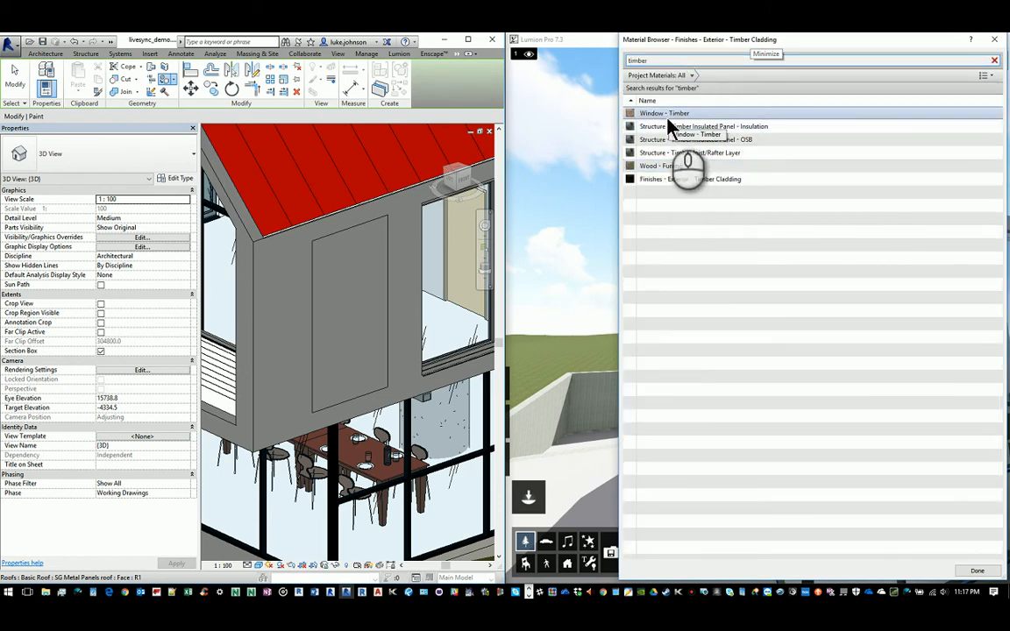
{"action": "left_click", "coordinate": [665, 113]}
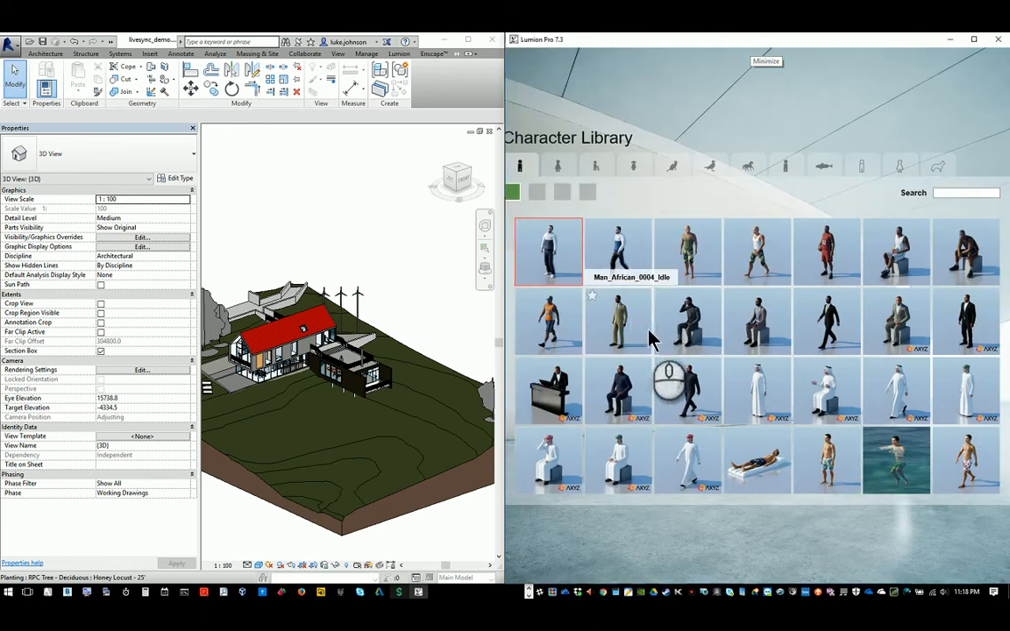
Step: Place an idle African man from the Character Library near the house and view the whole site
{"action": "left_click", "coordinate": [547, 252]}
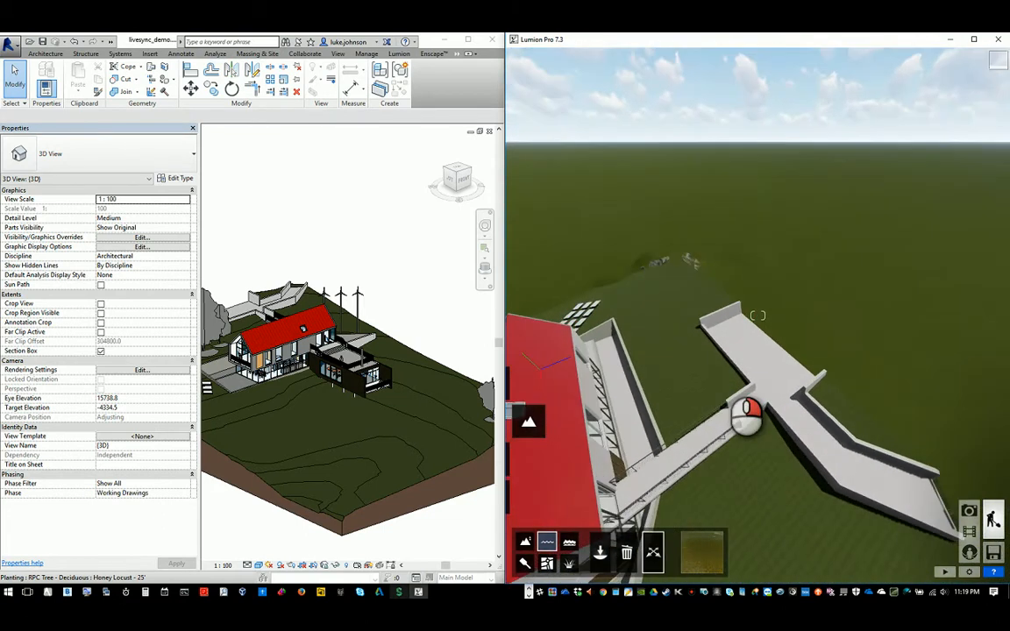
{"action": "left_click_drag", "start_coordinate": [745, 351], "coordinate": [745, 263]}
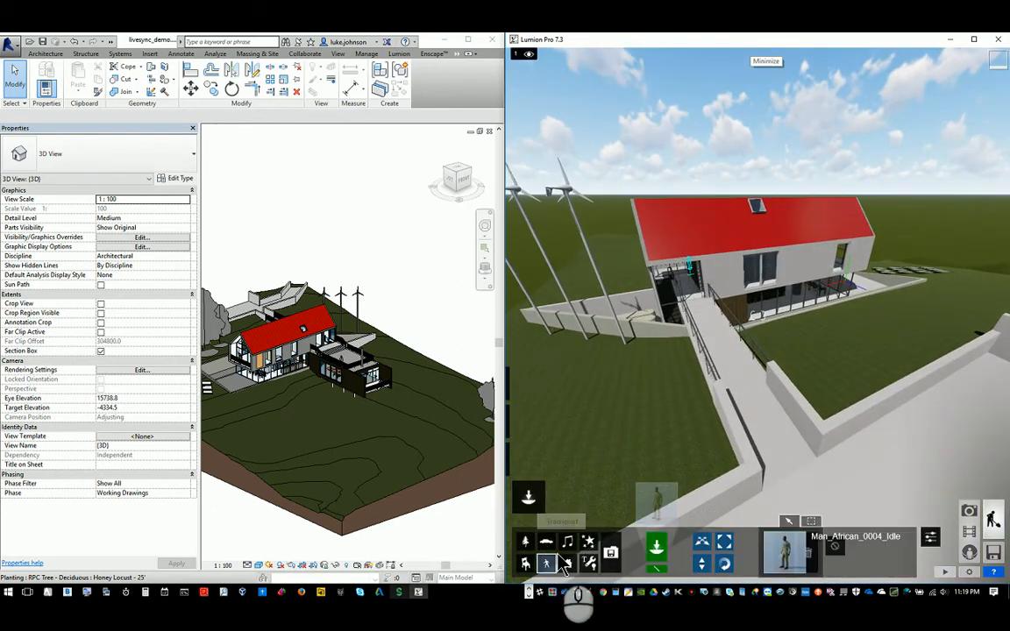
Step: Choose SportsCar_003 from the Transport Library for placement beside the house
{"action": "left_click", "coordinate": [547, 564]}
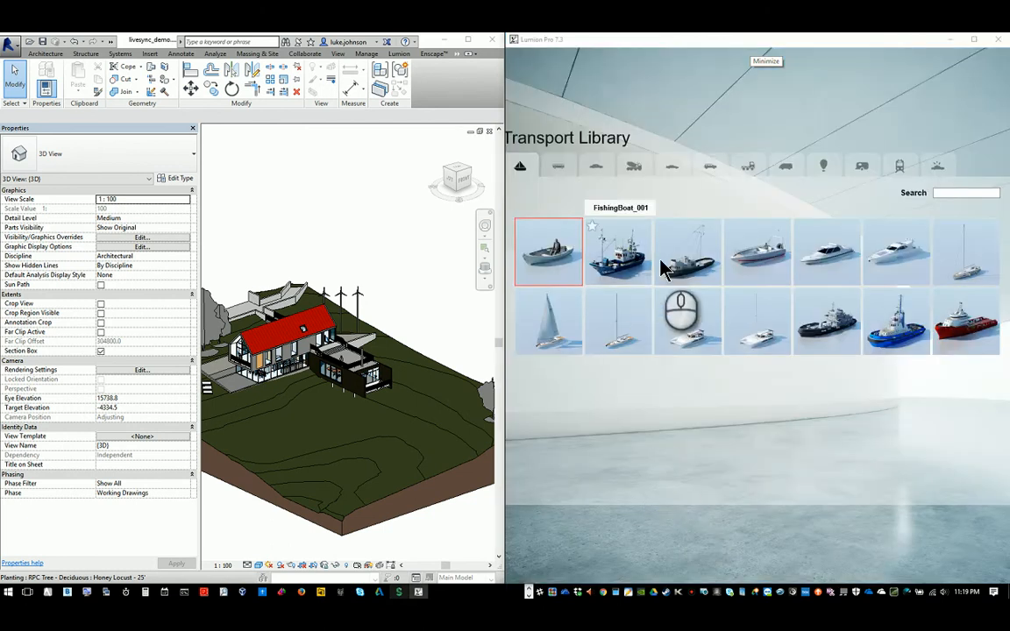
{"action": "mouse_move", "coordinate": [824, 255]}
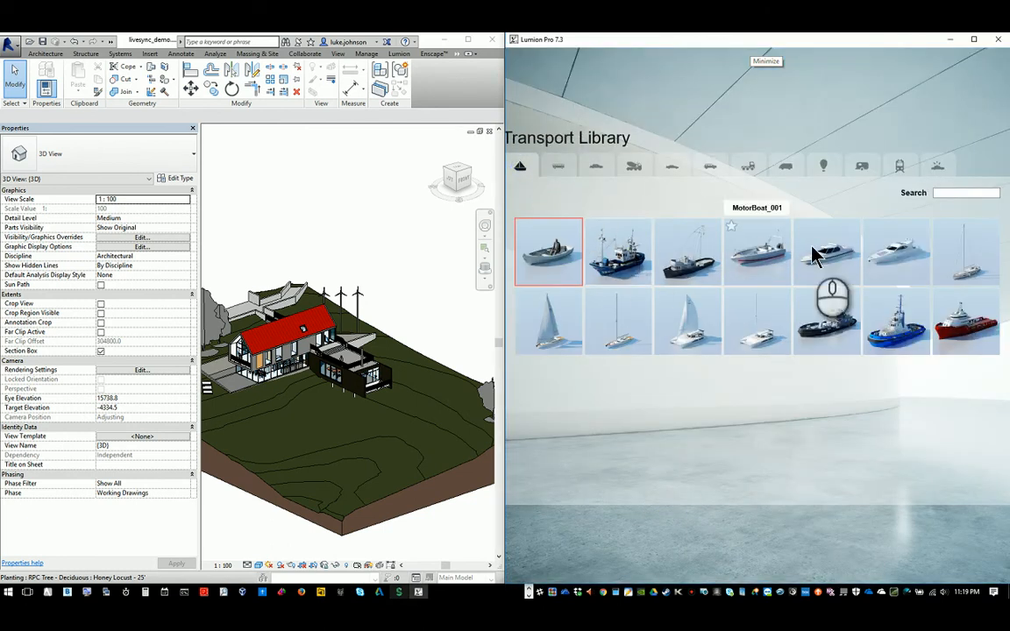
{"action": "left_click", "coordinate": [672, 165]}
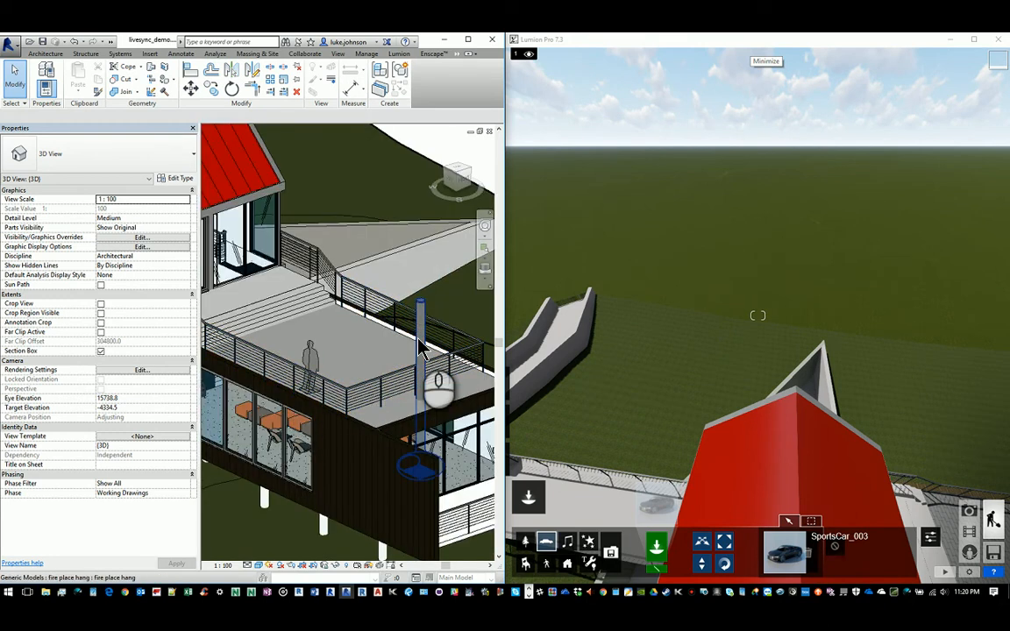
Step: Select the hanging fireplace and orbit to look down on the red roof
{"action": "left_click", "coordinate": [419, 426]}
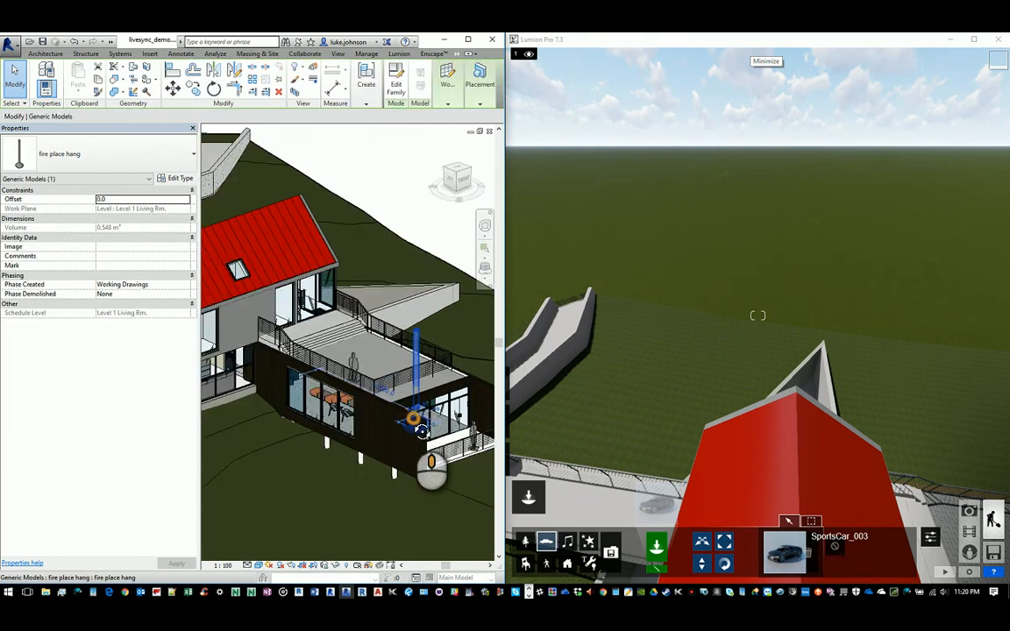
{"action": "left_click", "coordinate": [330, 228]}
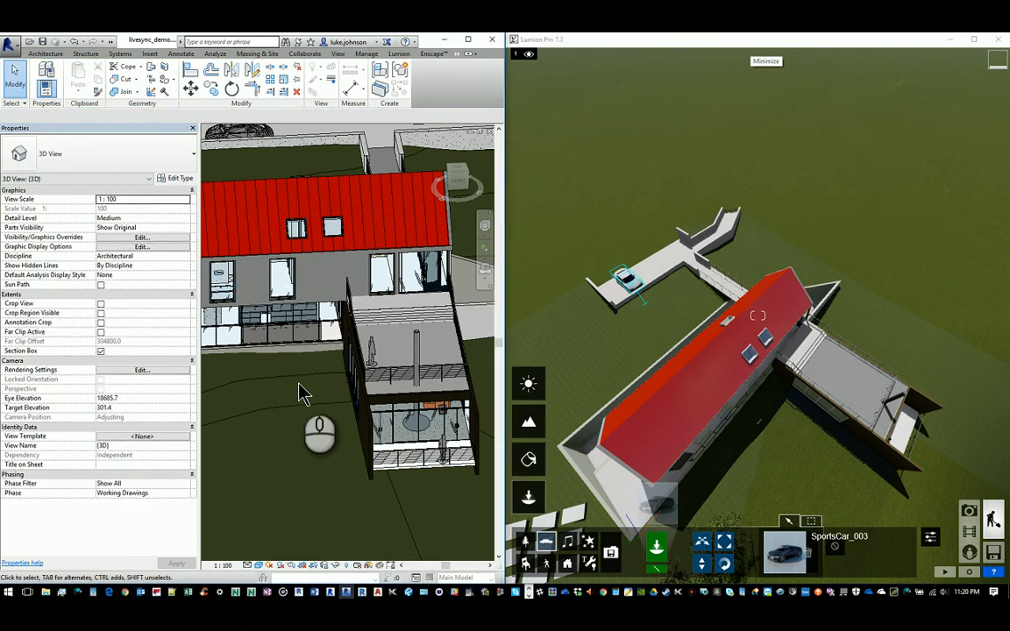
Step: Create Similar from the existing skylight and place a second one on the red roof
{"action": "left_click", "coordinate": [297, 229]}
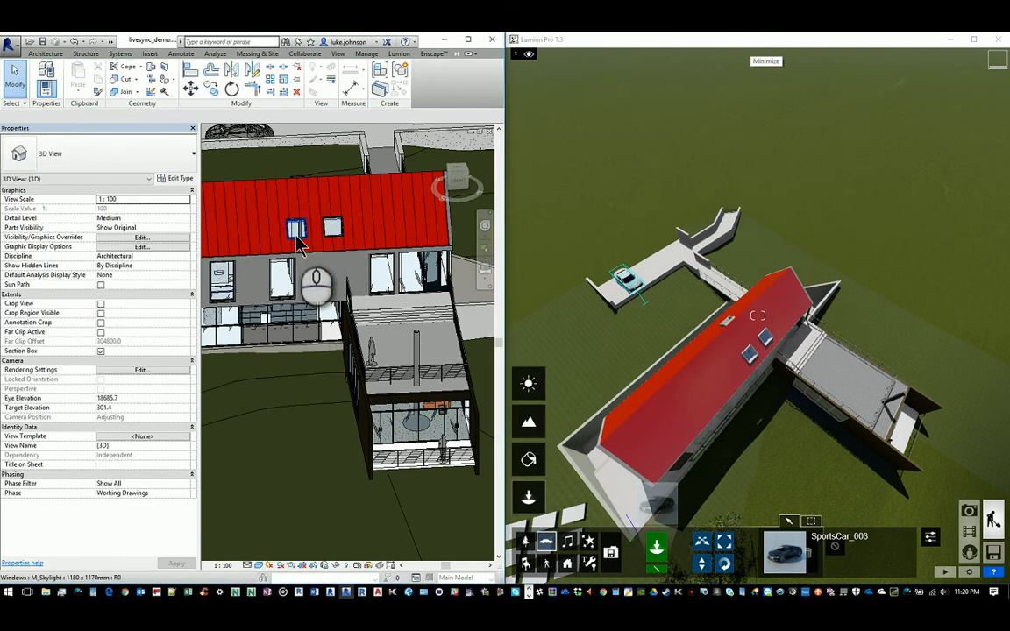
{"action": "right_click", "coordinate": [298, 228]}
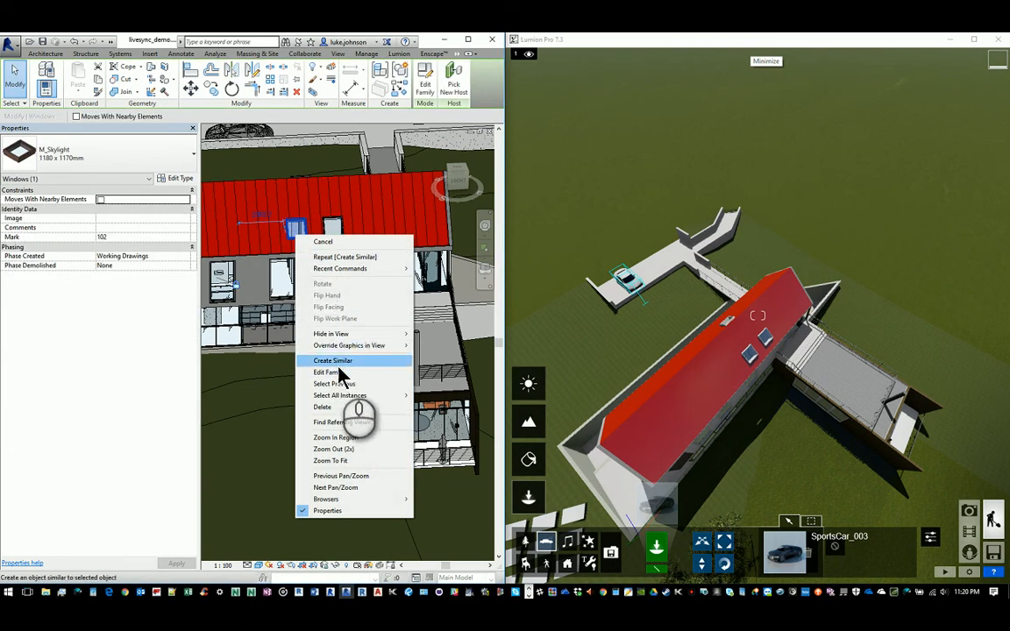
{"action": "left_click", "coordinate": [334, 361]}
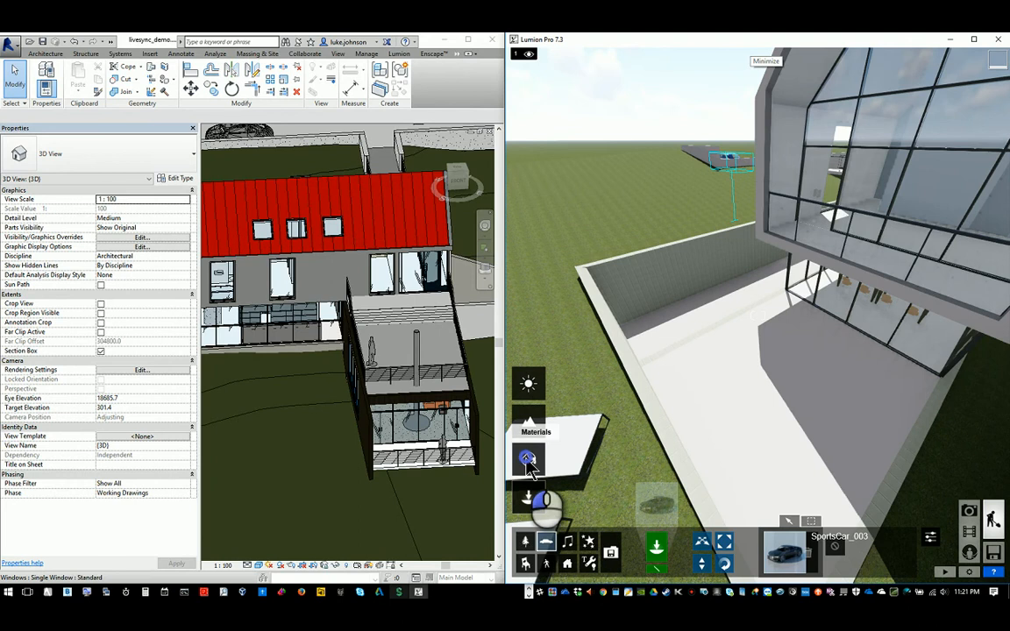
{"action": "left_click", "coordinate": [782, 552]}
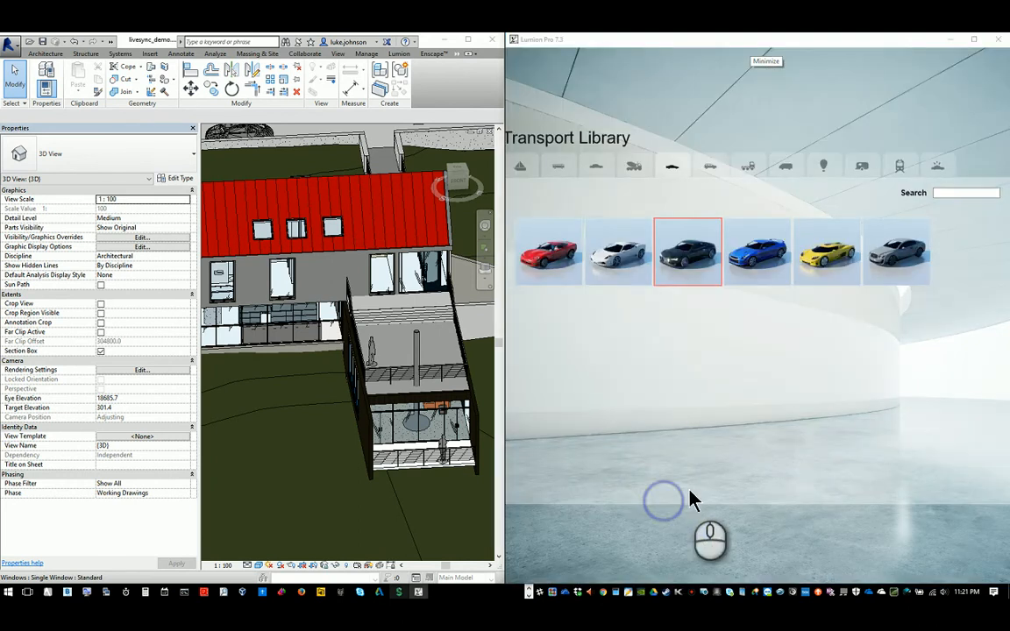